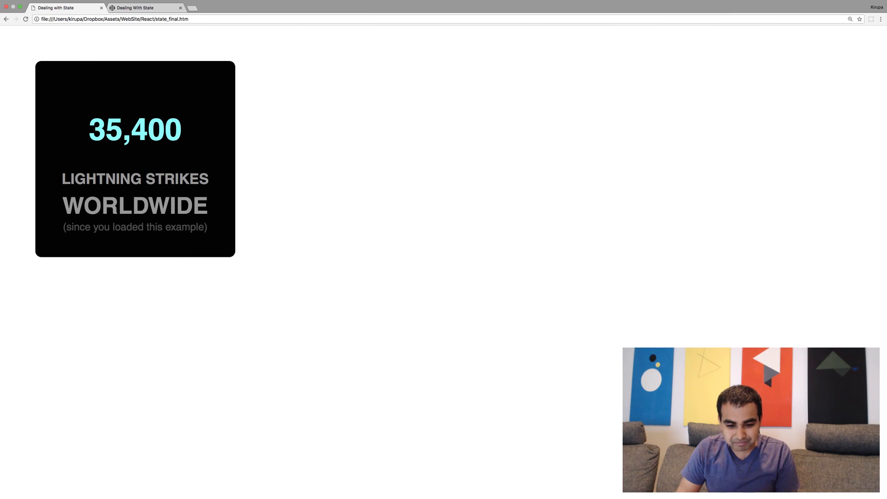
- Review the starter pen's code, restart the finished lightning counter, and return to the Hello! pen
click(144, 7)
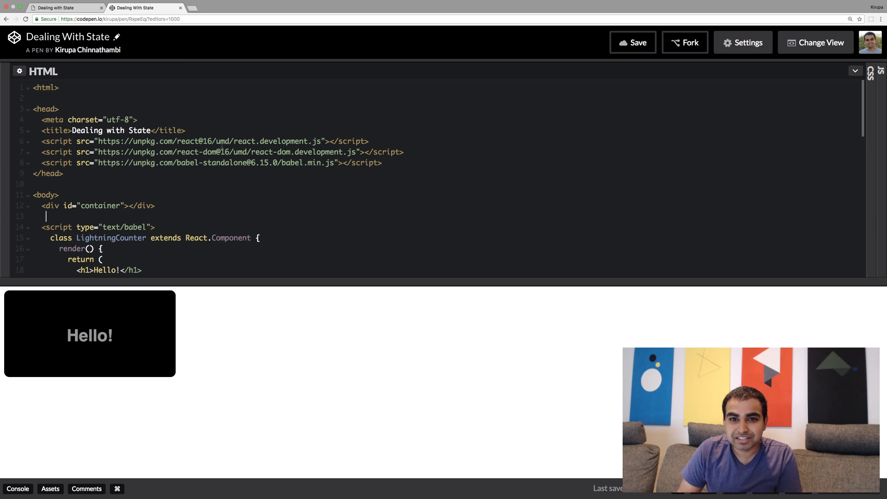
scroll(down, 3)
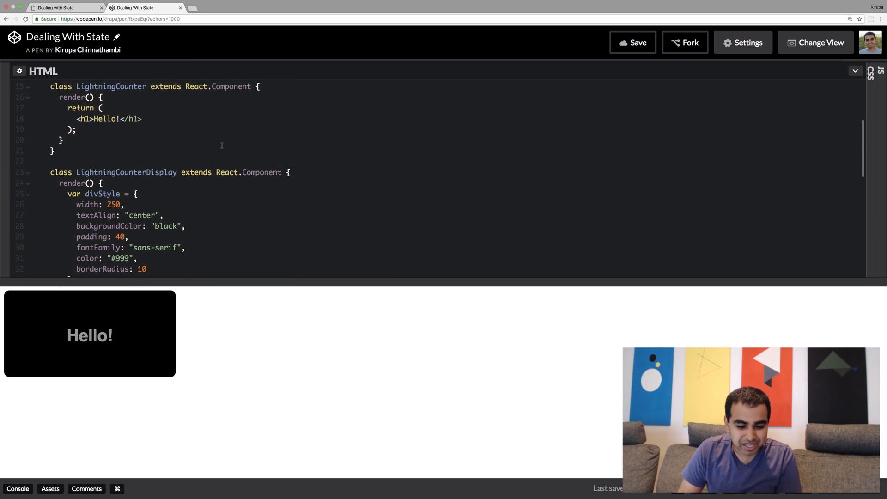
scroll(down, 3)
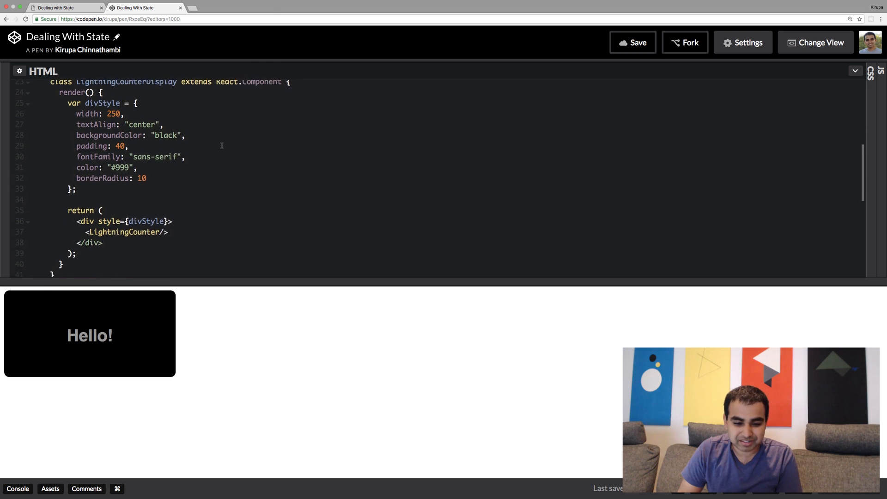
scroll(down, 3)
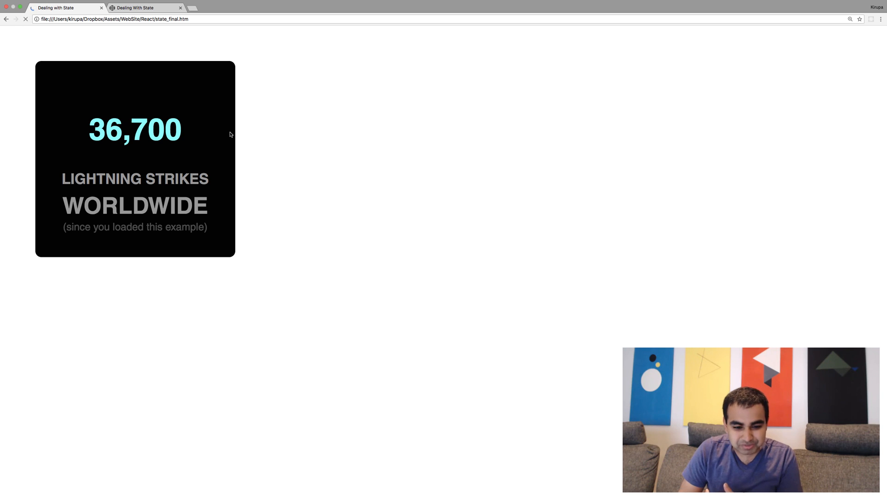
click(25, 18)
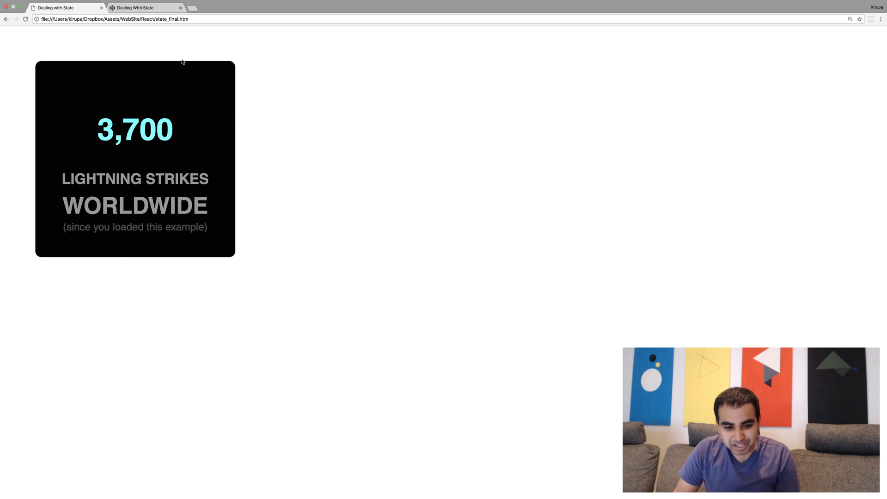
click(146, 8)
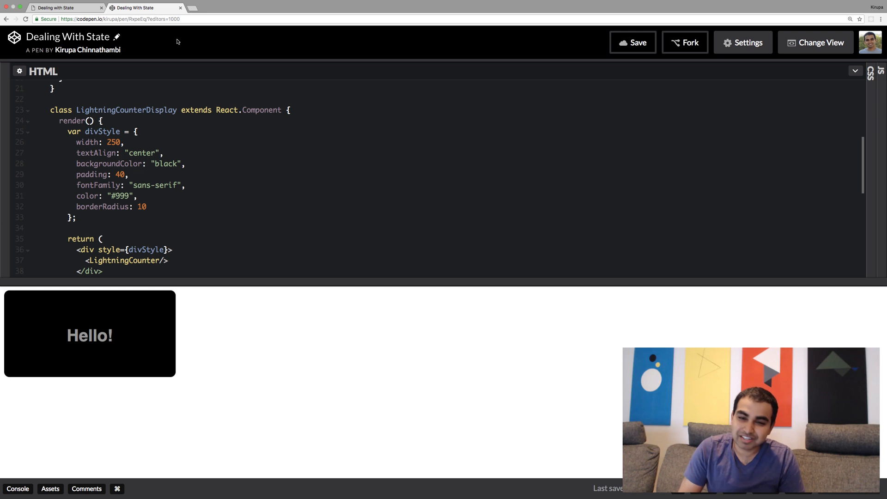
mouse_move(198, 105)
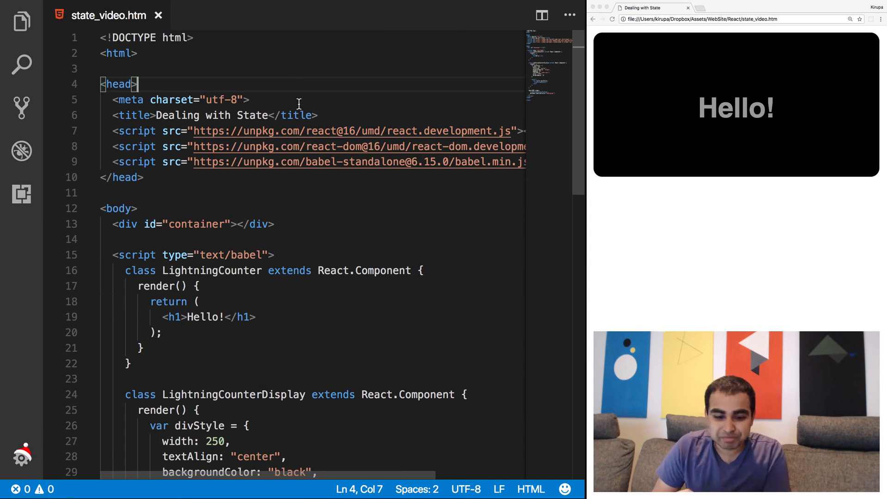
- Scroll state_video.htm, highlight <h1>Hello!</h1>, and open a blank line inside LightningCounter
scroll(down, 3)
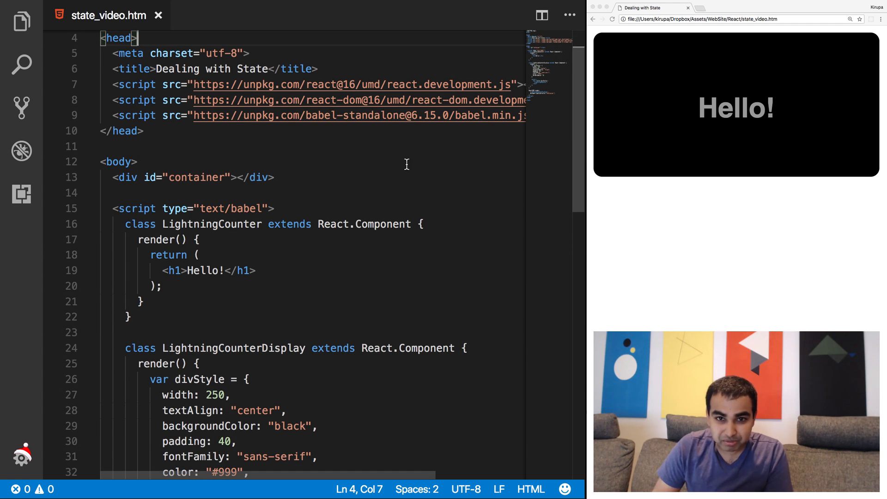
scroll(down, 3)
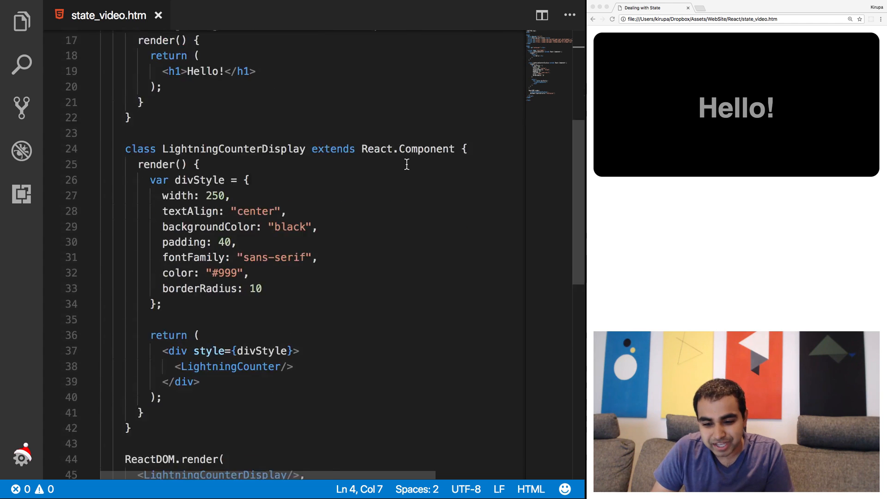
scroll(down, 3)
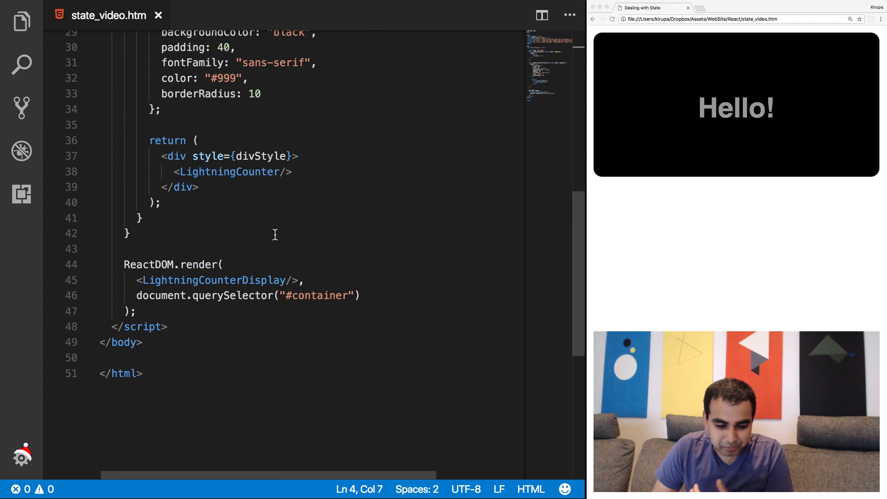
double_click(215, 280)
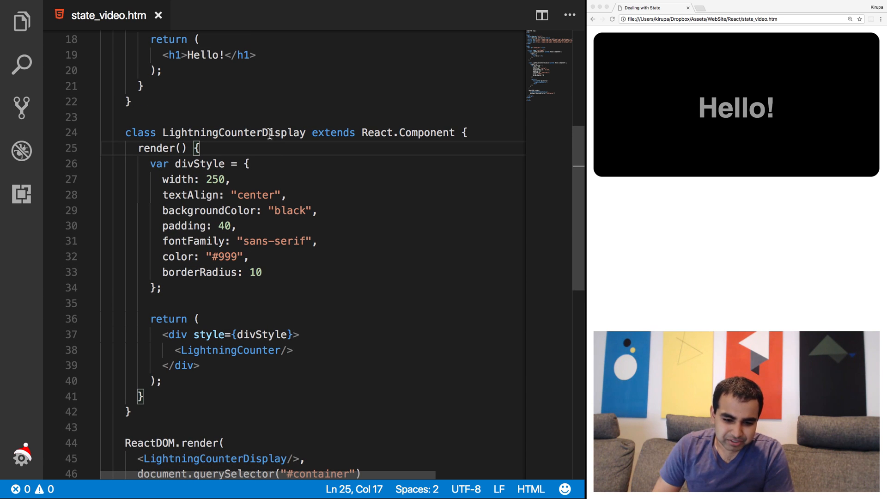
scroll(down, 3)
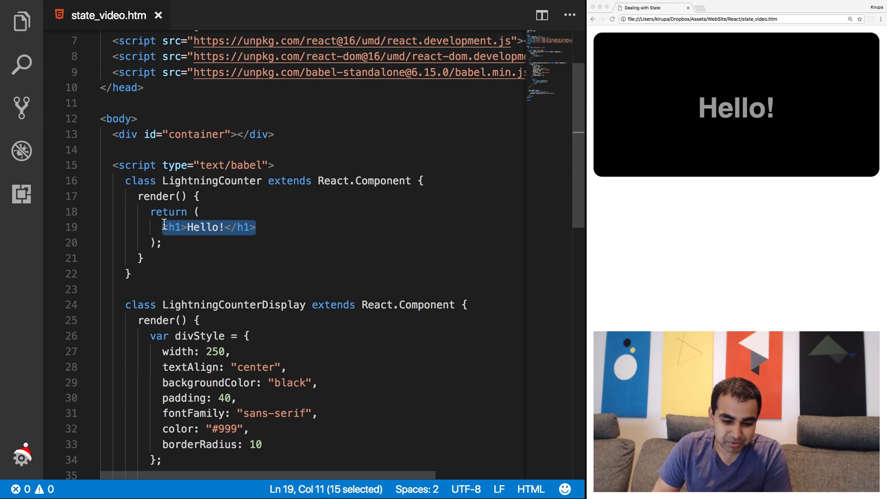
double_click(204, 227)
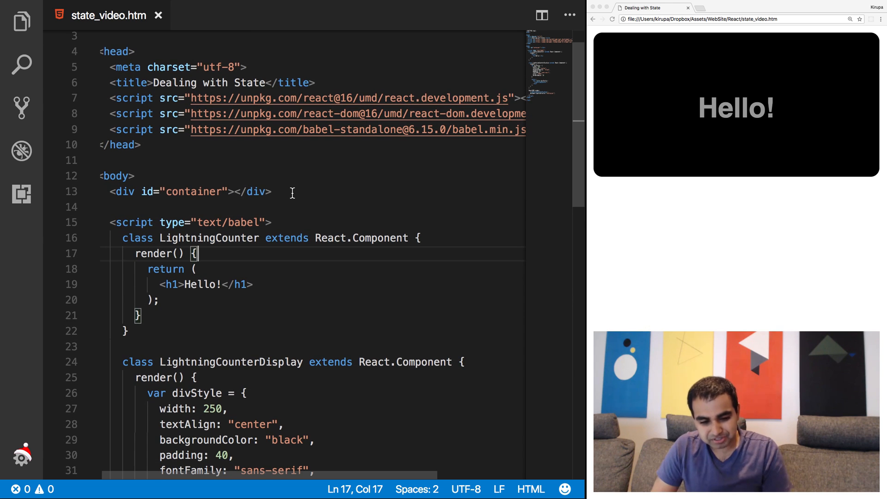
mouse_move(246, 251)
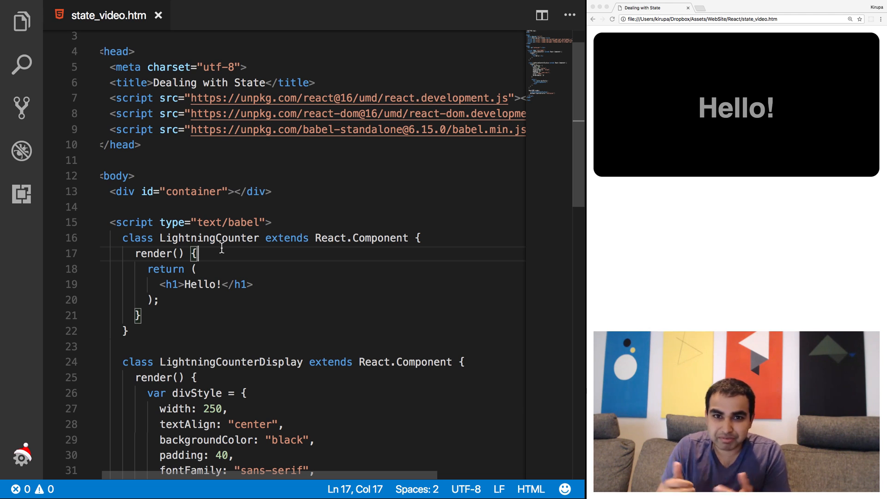
scroll(down, 3)
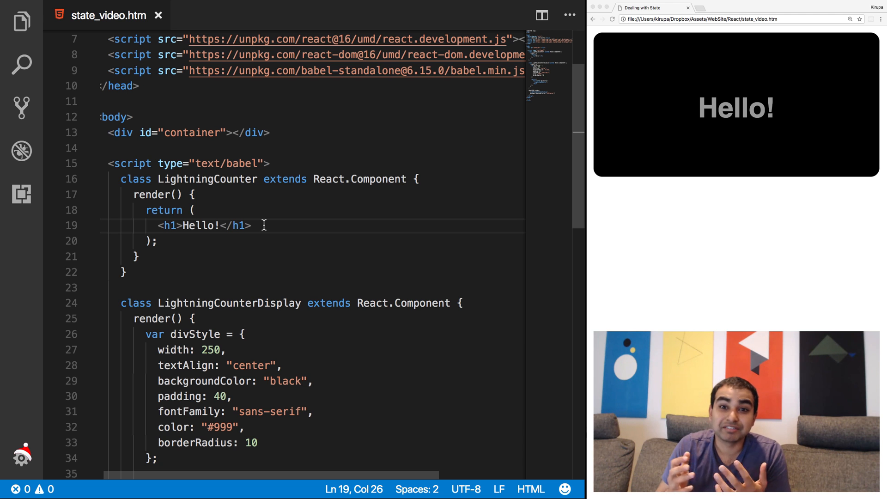
key(Enter)
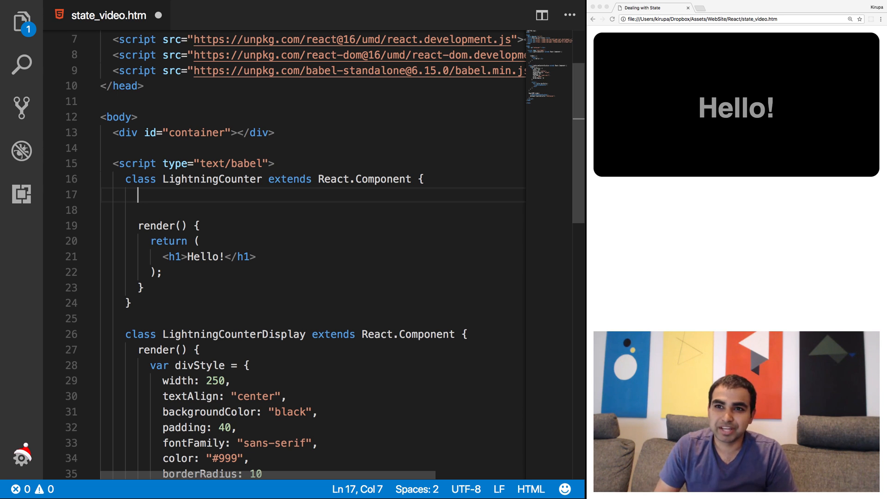
- Add a LightningCounter constructor taking props and context
text(constu)
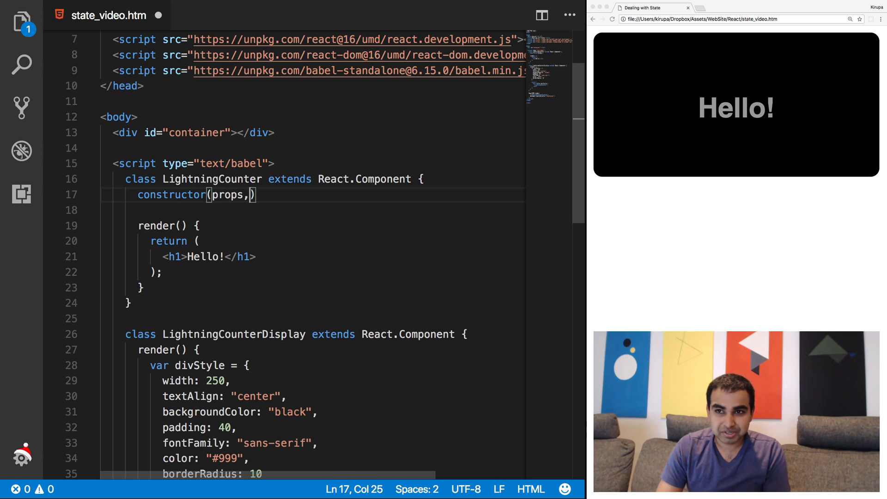
text(context)
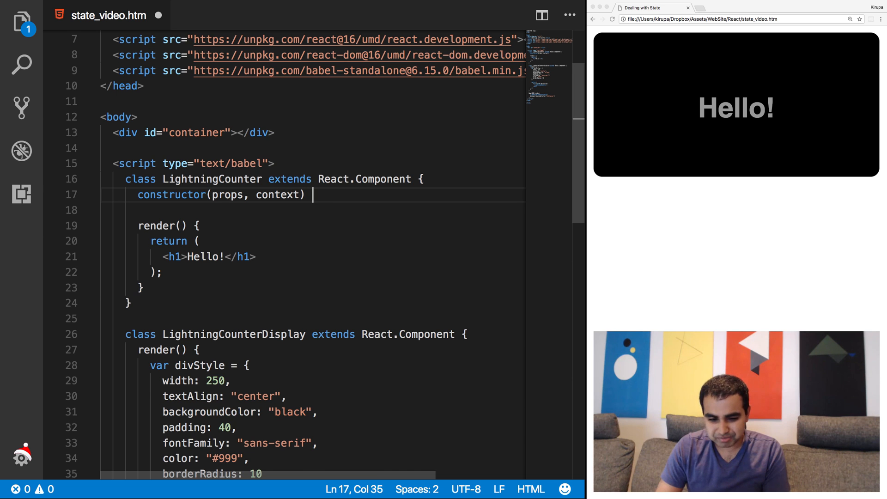
text({)
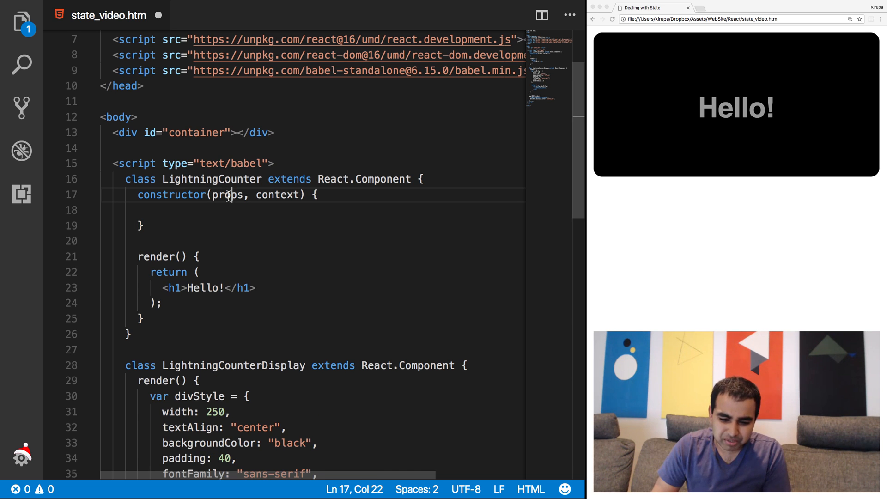
click(306, 209)
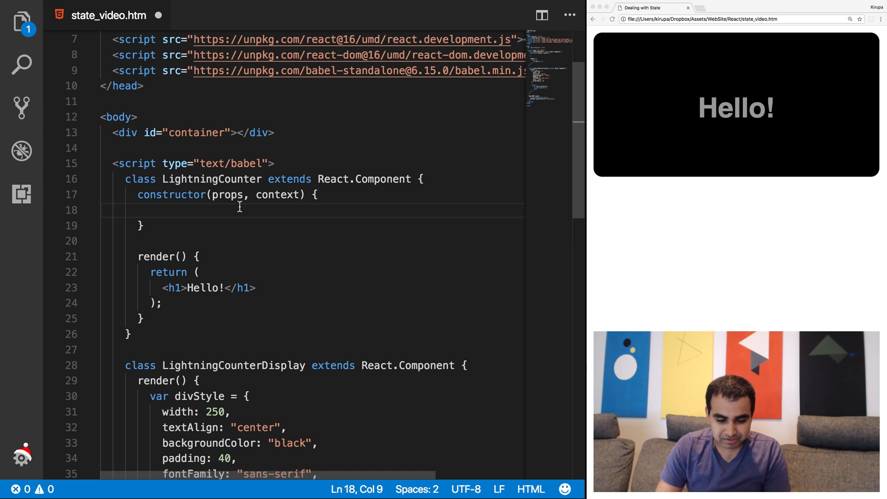
- Call super(props, context) and set this.state to { strikes: 0 } in the constructor
text(super())
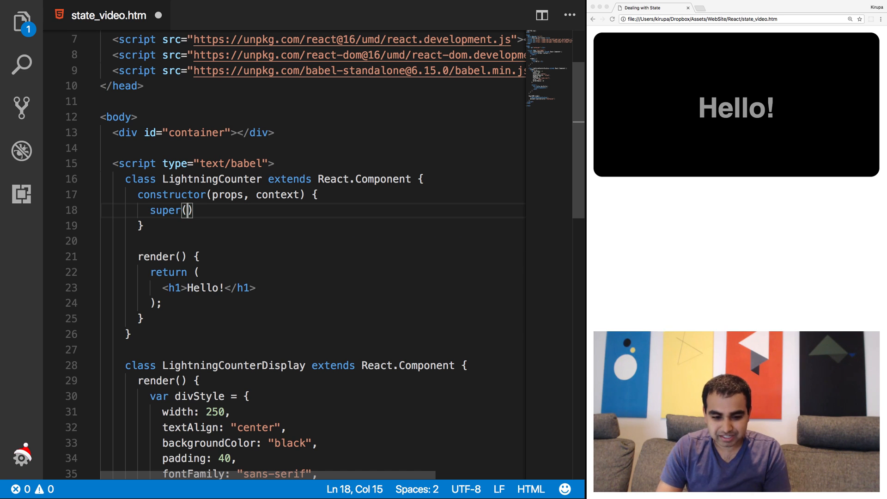
text(props, c)
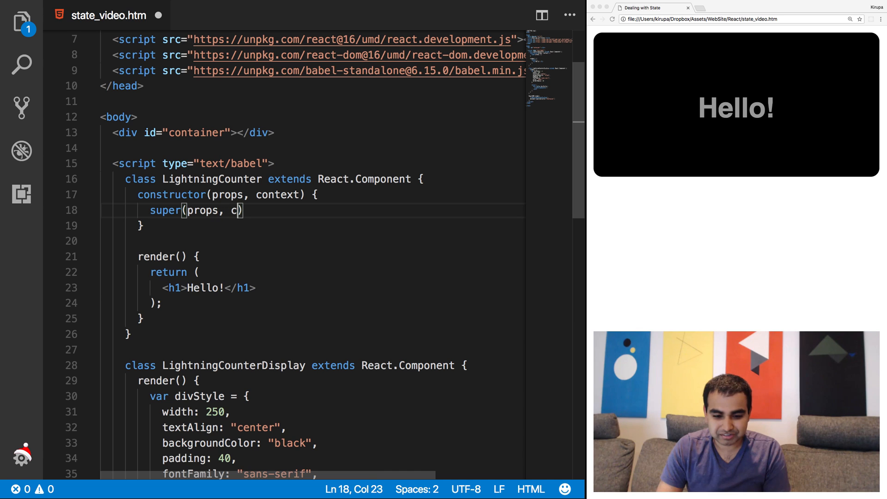
text(ontext)
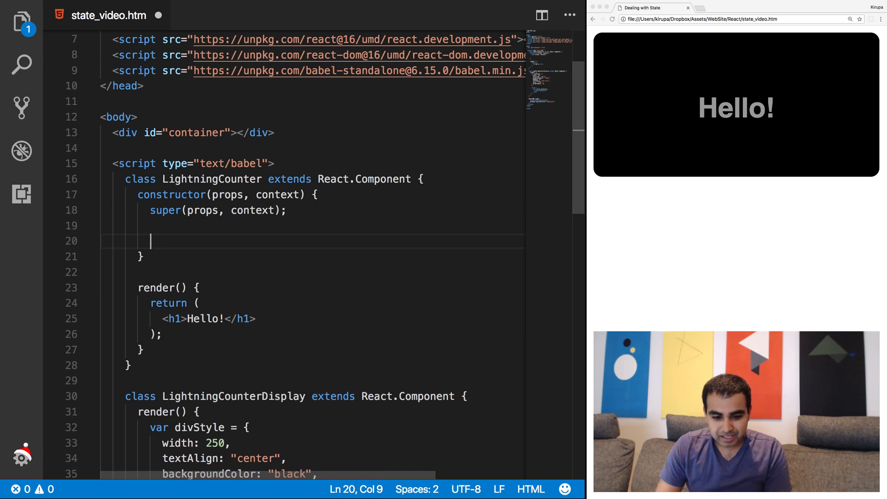
text(this.state)
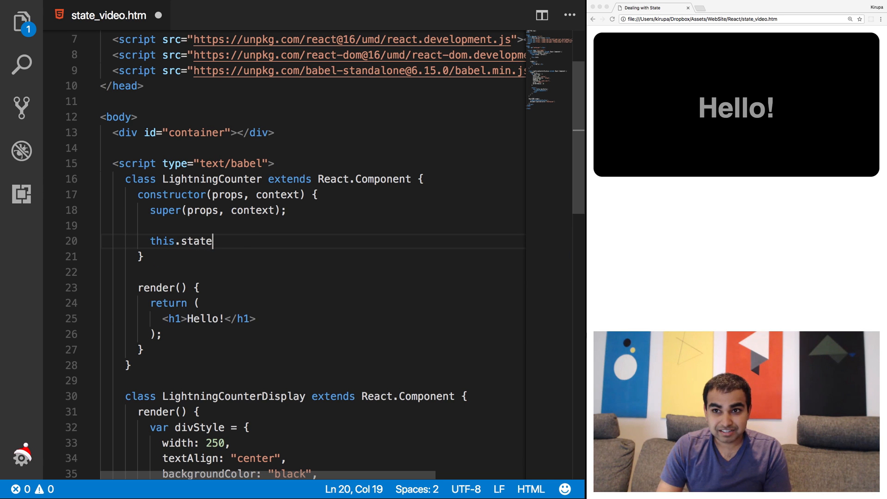
text(= {)
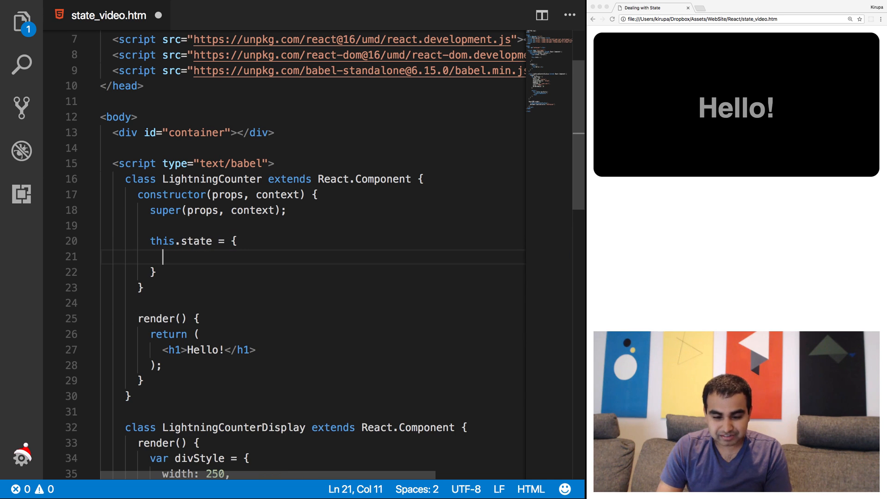
text(strikes)
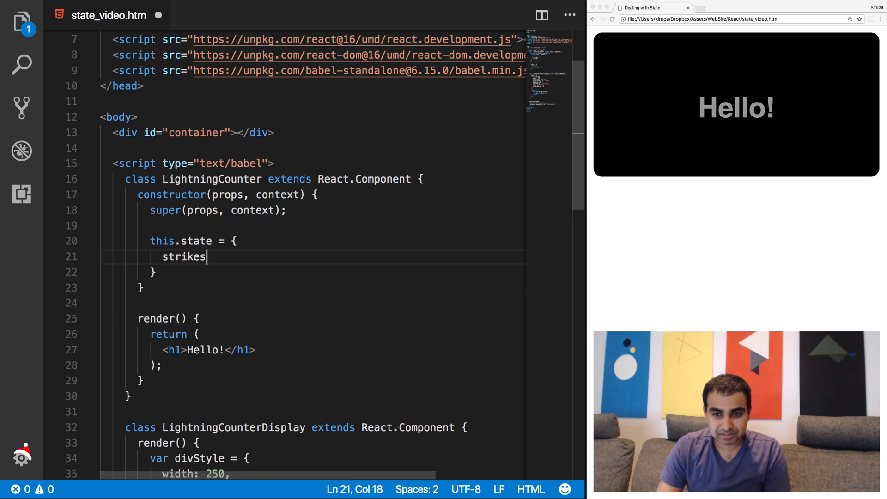
text(: 0)
click(313, 272)
text(;)
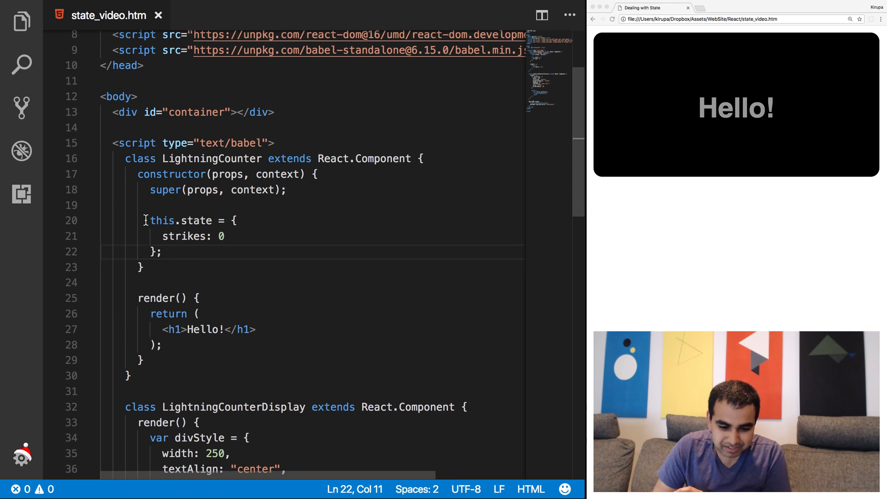
drag(151, 221, 213, 221)
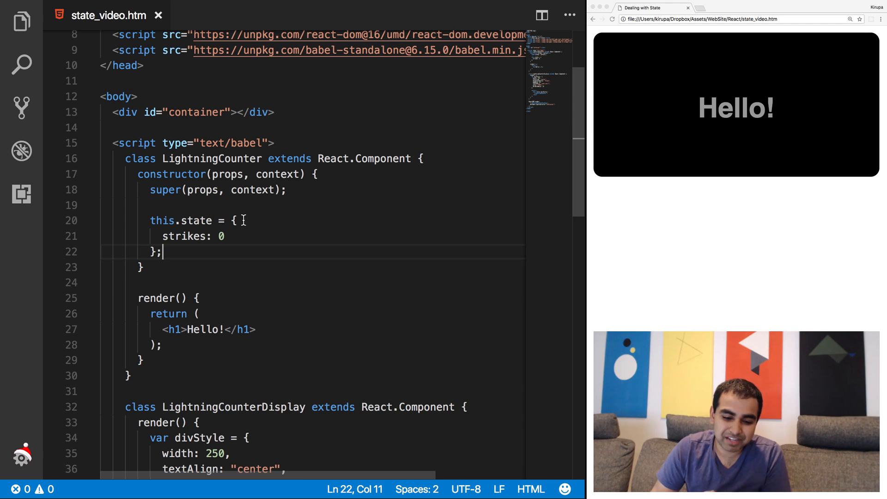
- Replace Hello! in the h1 with {this.state.strikes} so the preview shows 0
click(232, 236)
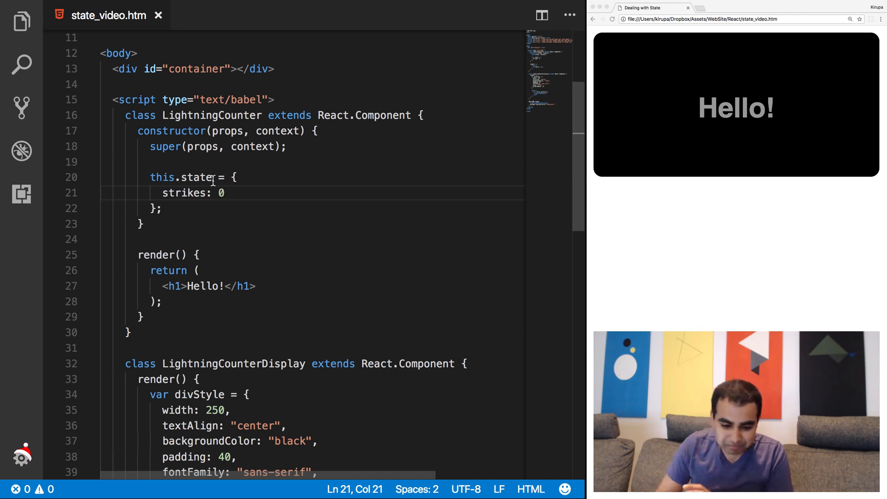
double_click(205, 253)
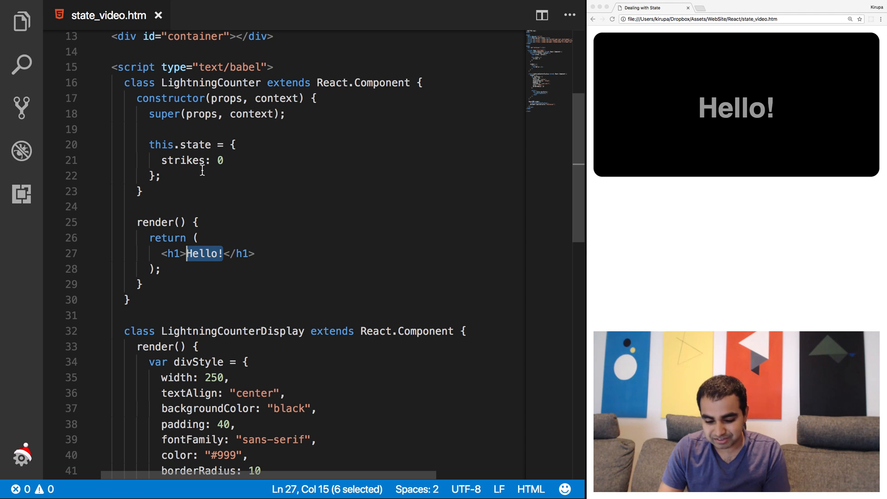
text({this.state.strikes)
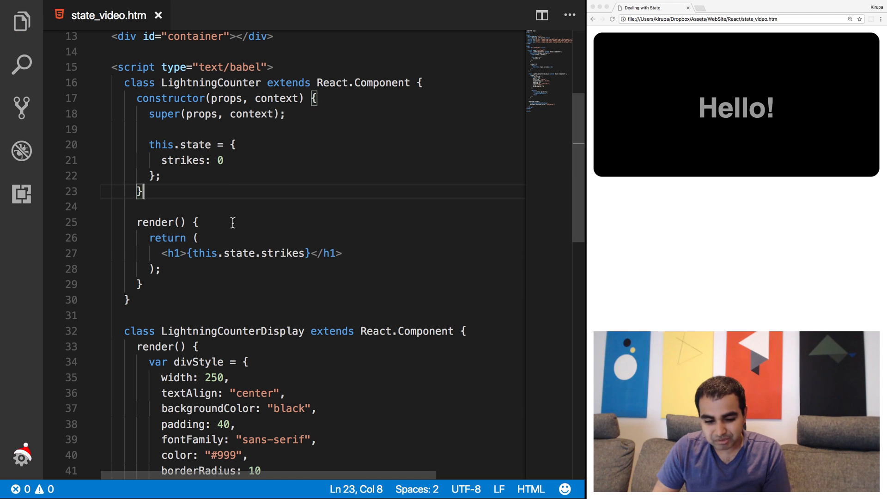
click(199, 161)
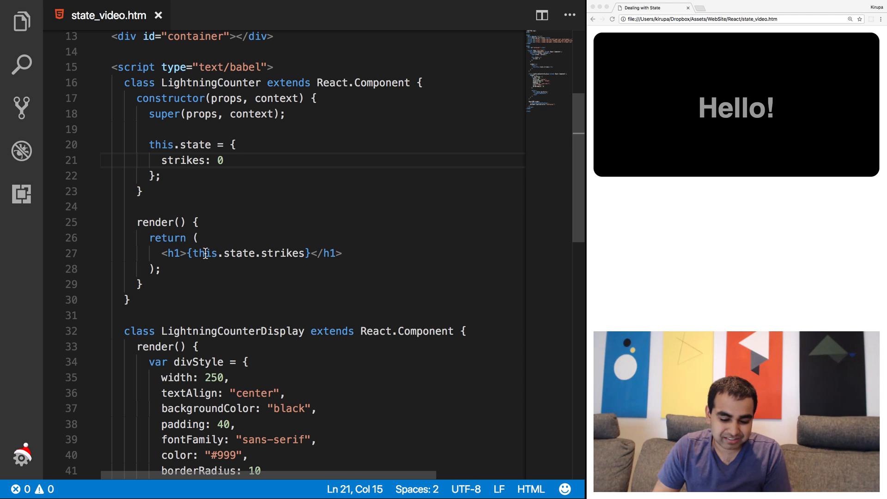
double_click(282, 253)
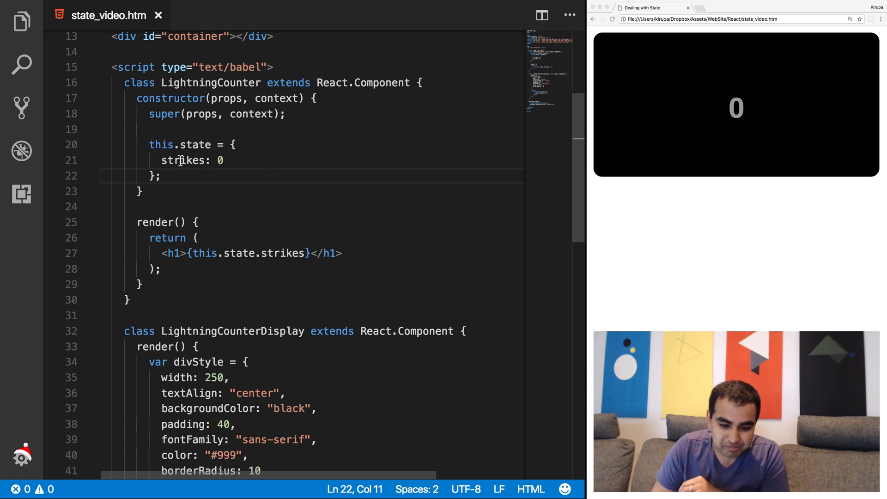
- Place the cursor after the constructor to make room above render()
double_click(182, 160)
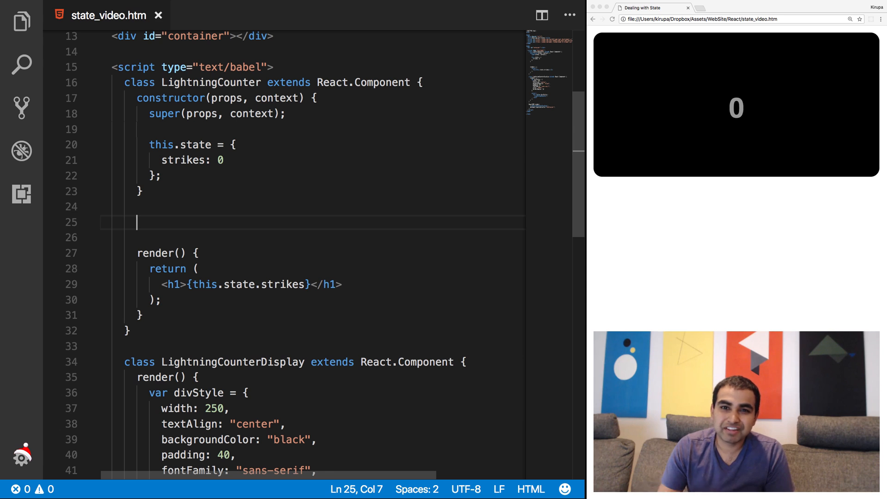
- Write componentDidMount() calling setInterval(this.timerTick, 1000)
text(component)
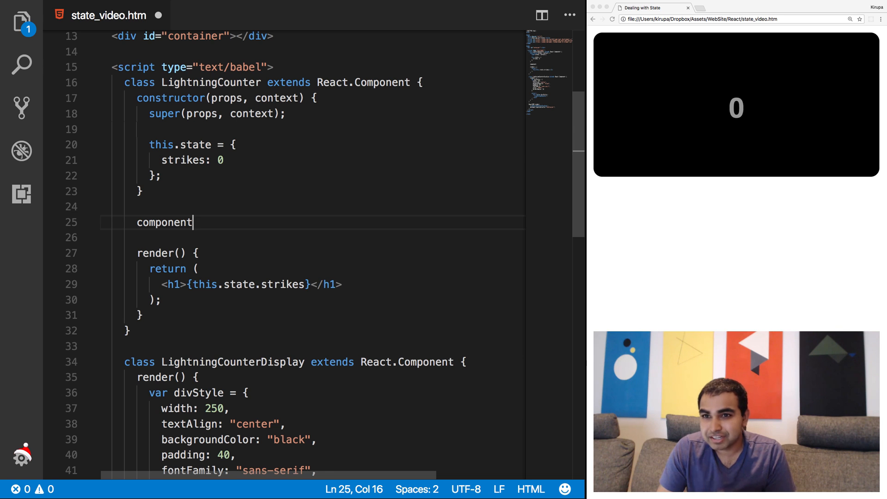
text(Did)
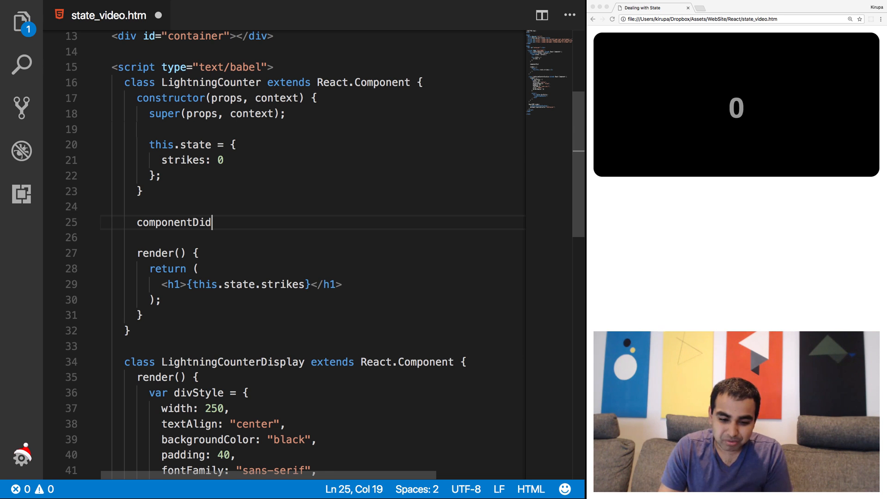
text(Mount)
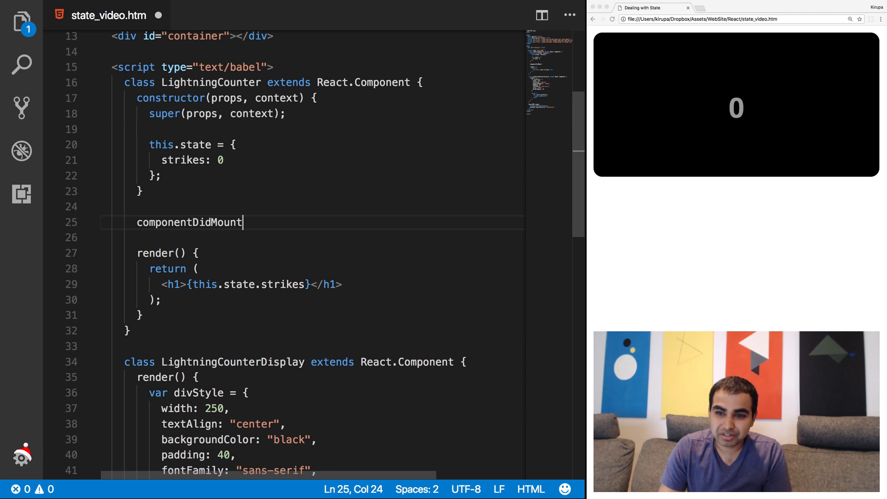
text(() {)
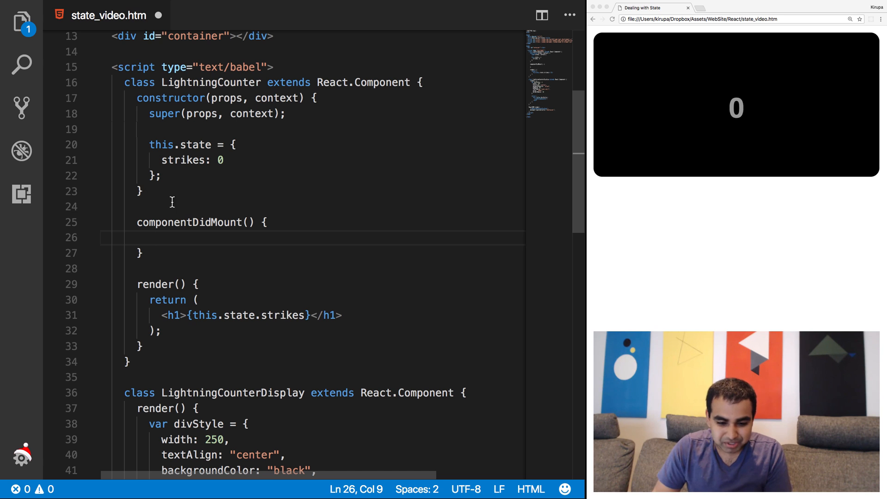
text(set)
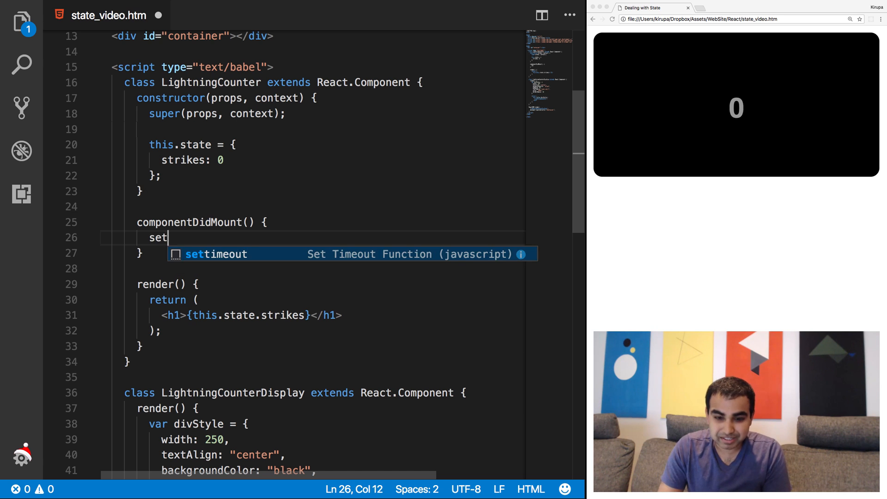
text(Interval)
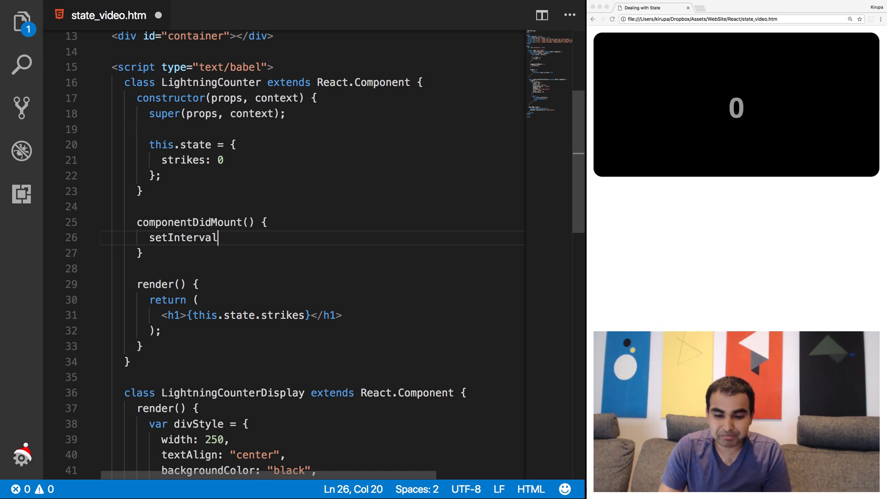
text((this))
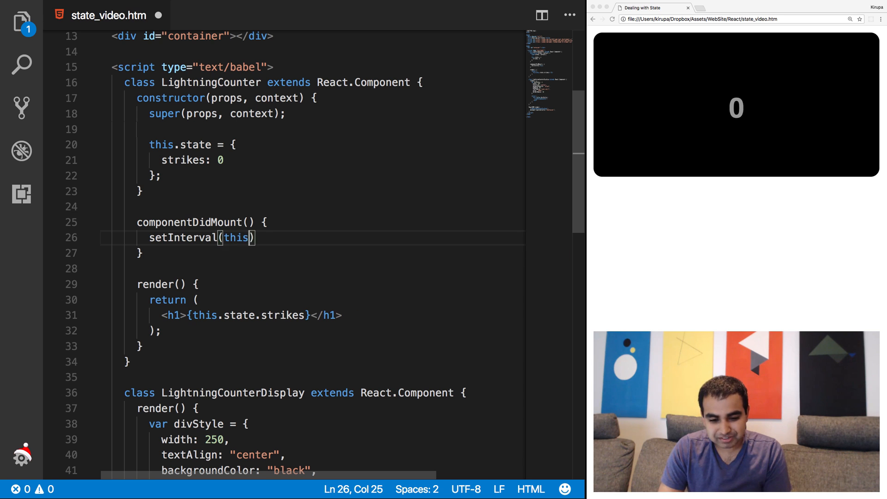
text(.timerTick, 1)
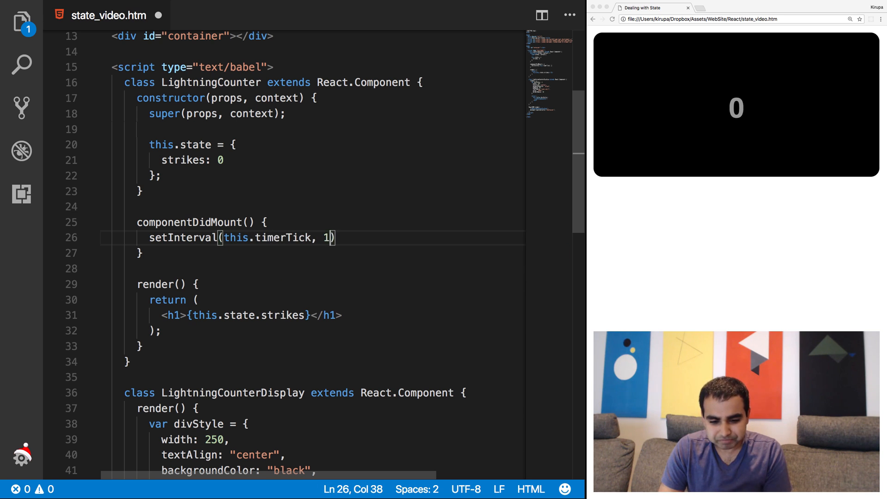
text(000;)
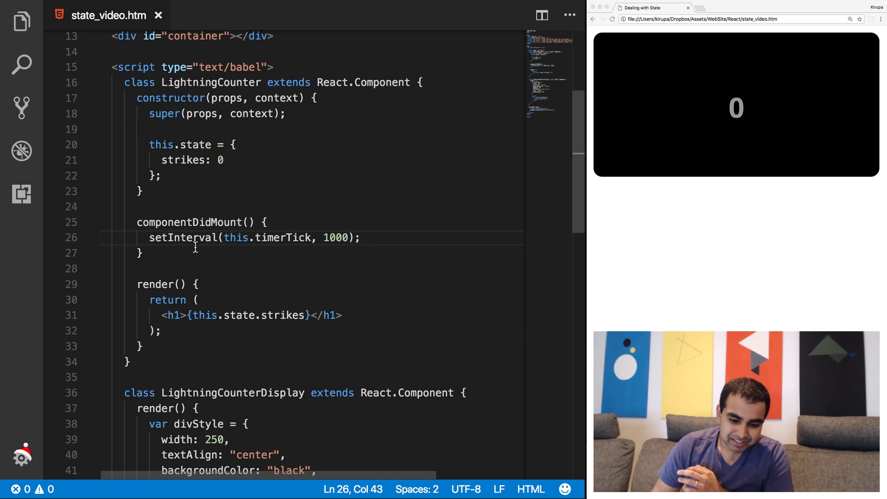
- Highlight timerTick, then start a new line below componentDidMount
double_click(282, 237)
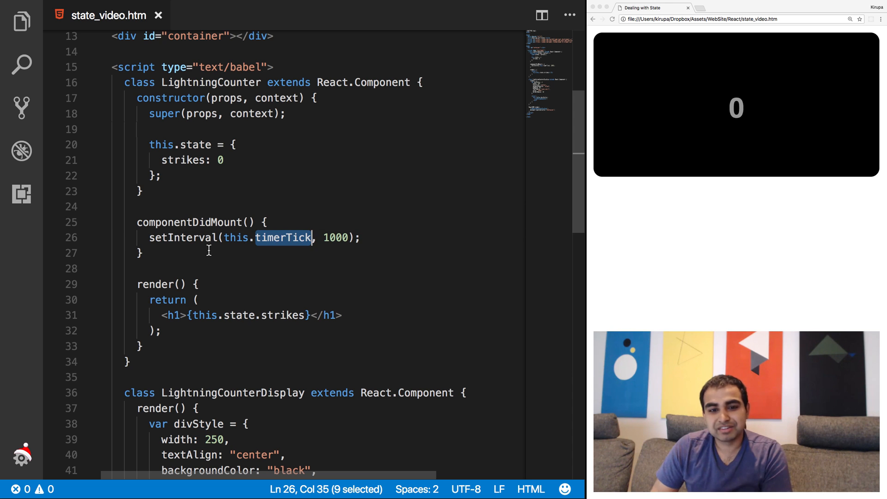
click(144, 252)
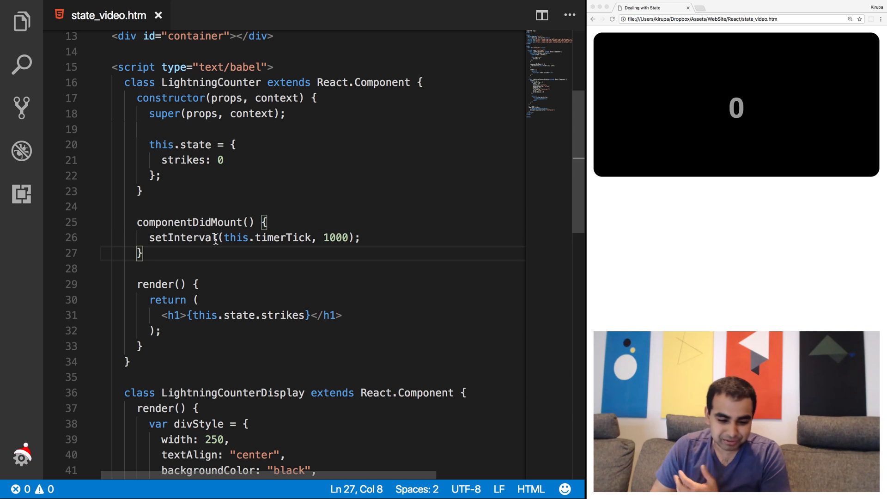
key(enter)
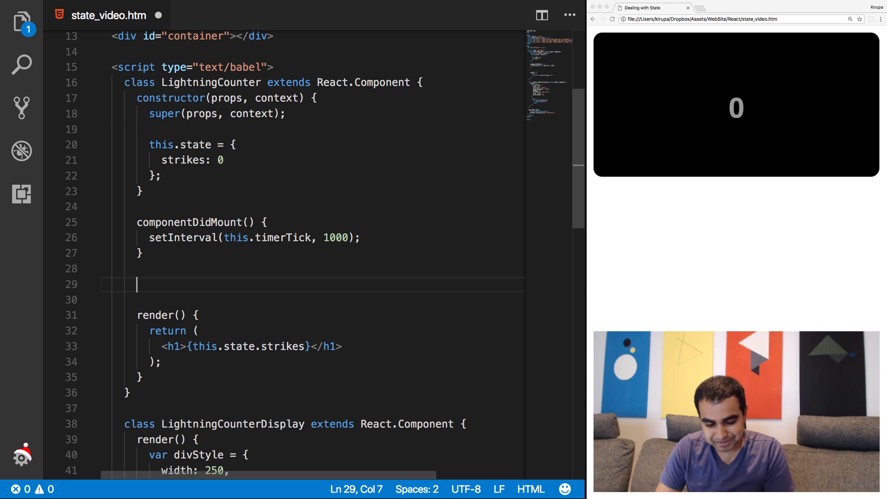
- Write timerTick() with this.state.strikes += 100, then delete that line to leave it empty
text(timer)
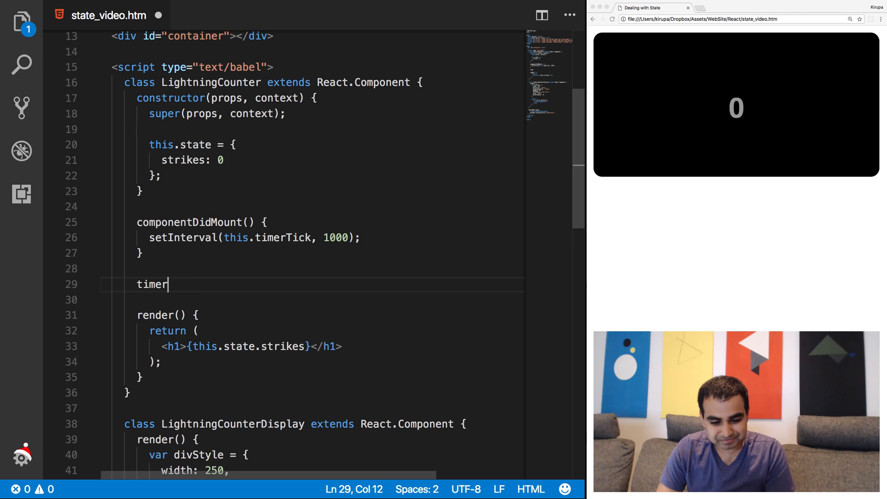
text(Tick() {)
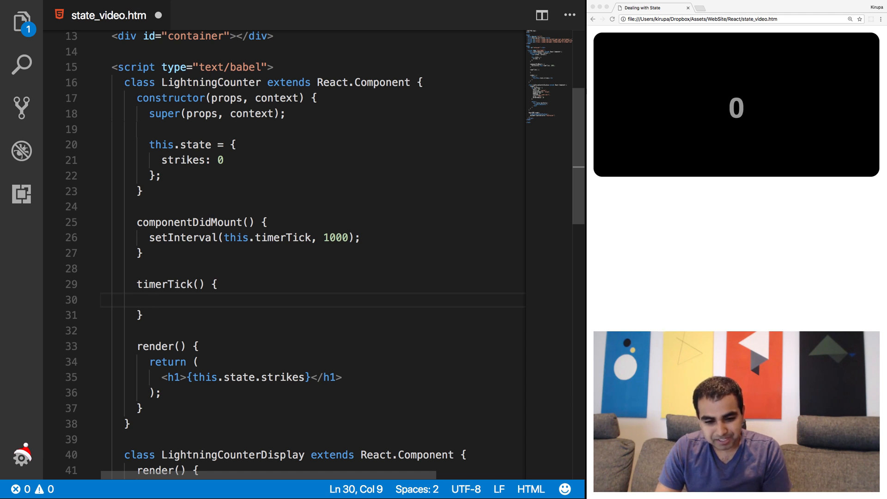
text(this)
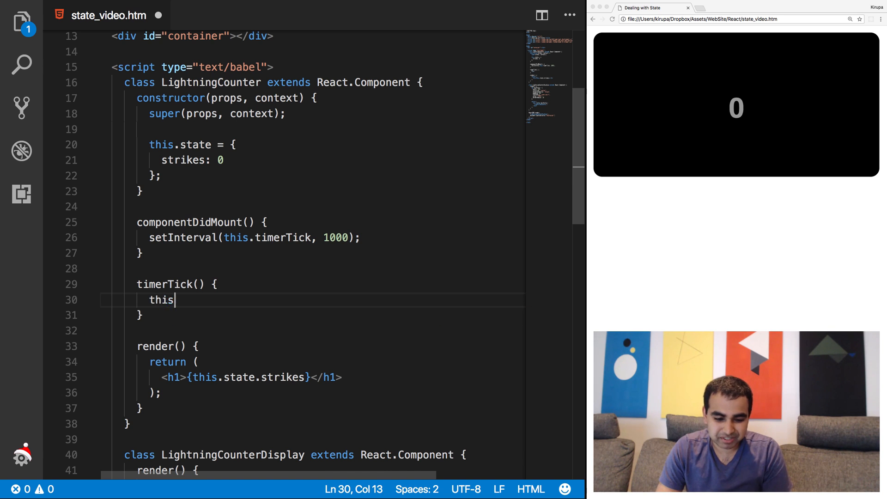
text(.state.)
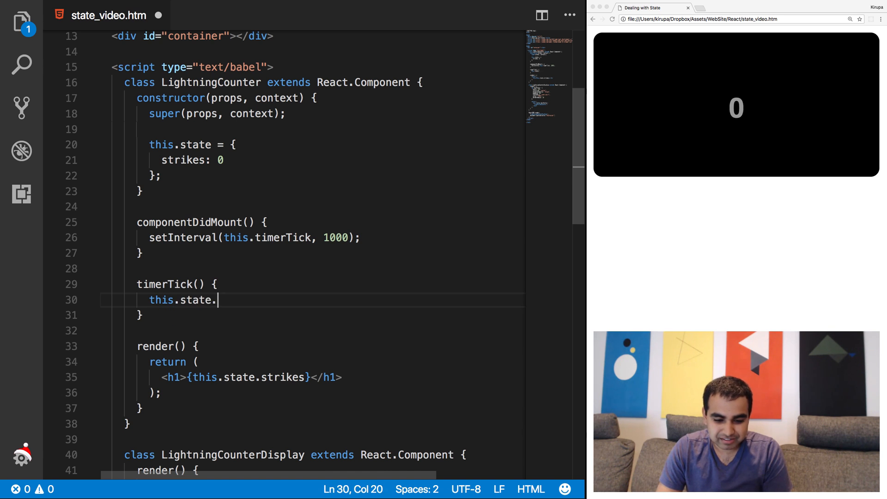
text(strikes +)
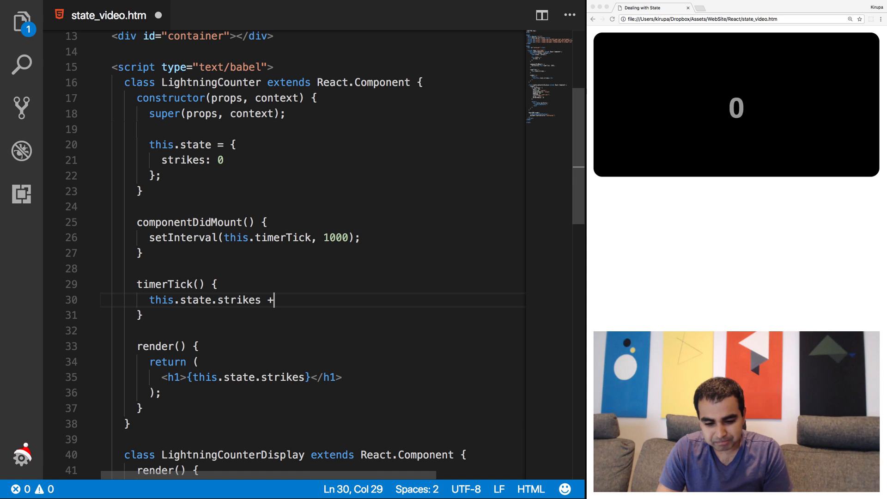
text(= 100;)
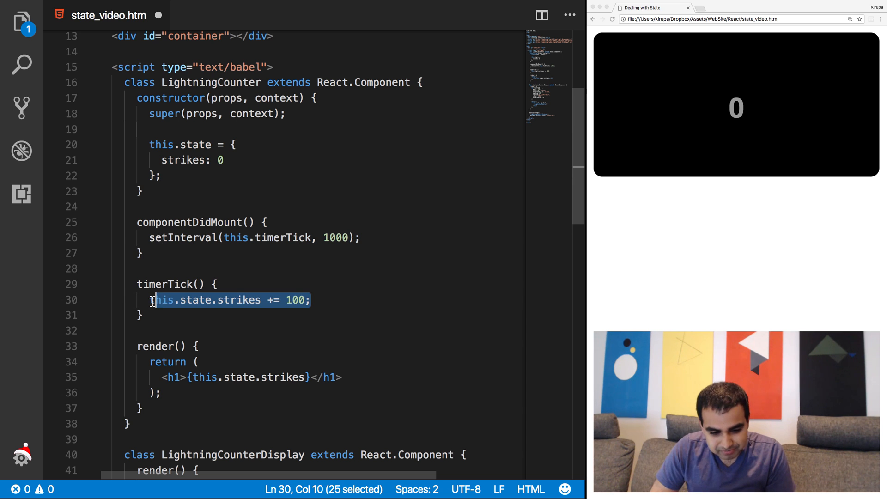
key(Delete)
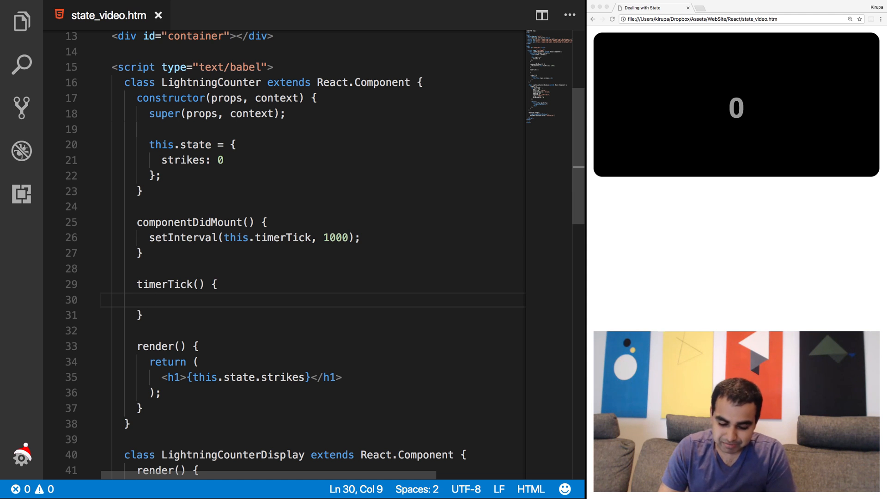
- Fill timerTick with this.setState({ strikes: this.state.strikes + 100 })
text(this.setState)
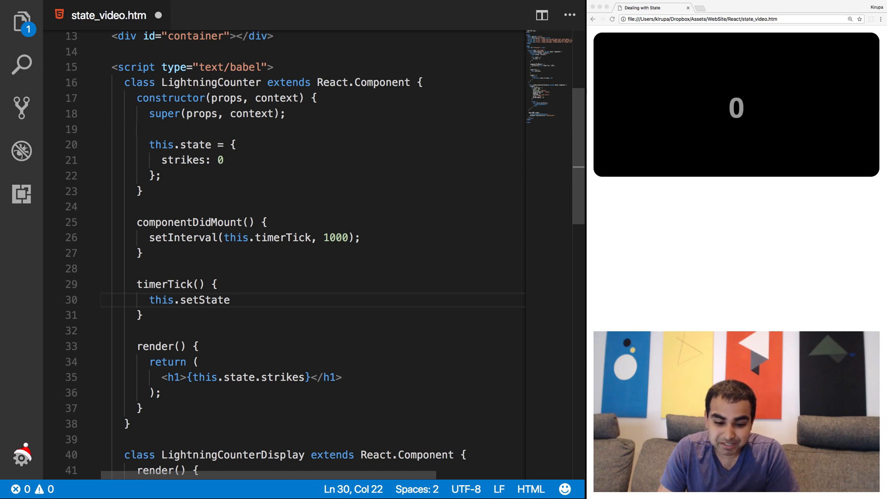
text(()
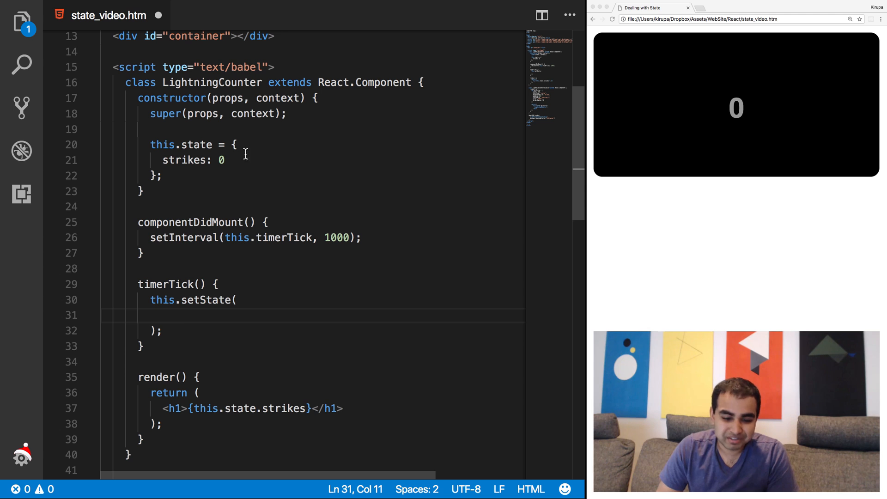
text({})
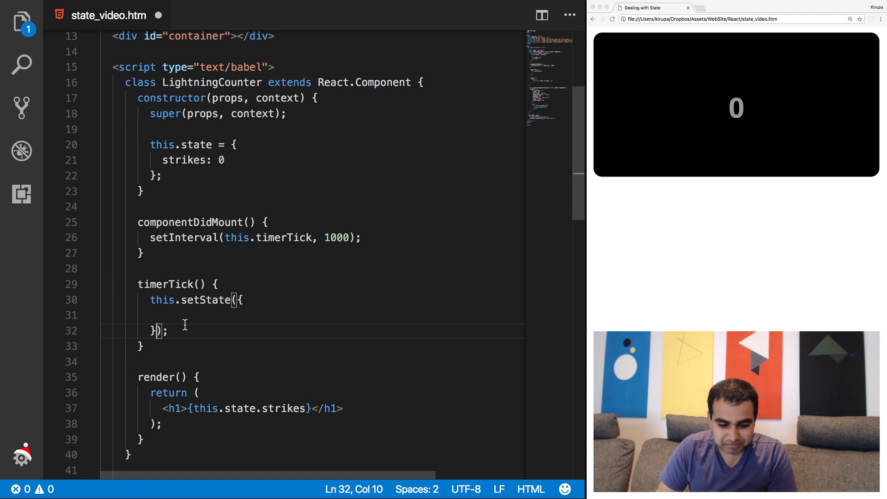
text(st)
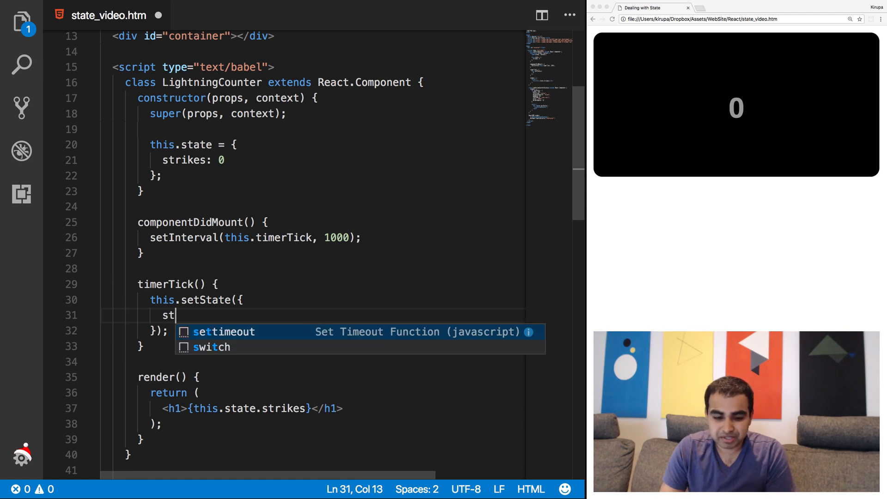
text(rikes:)
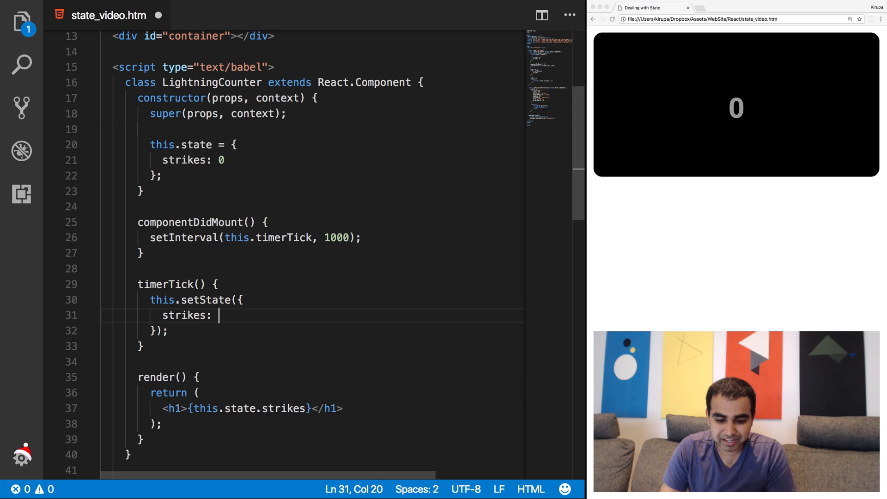
text(this.state.strikes + 100)
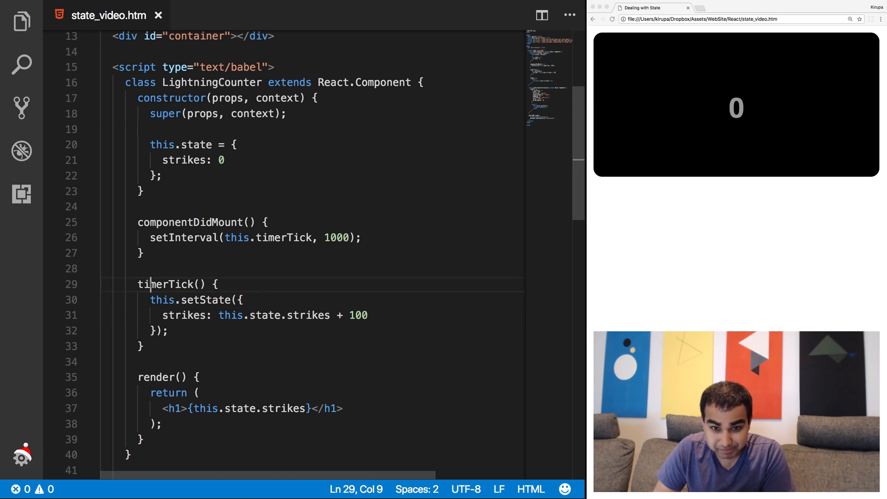
double_click(208, 300)
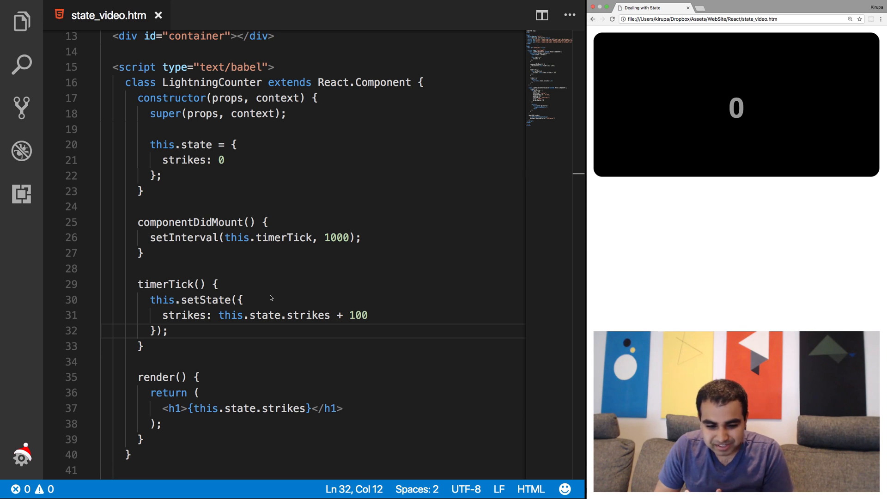
- Review the this and timerTick references, then open a line below the constructor's initial state
click(242, 300)
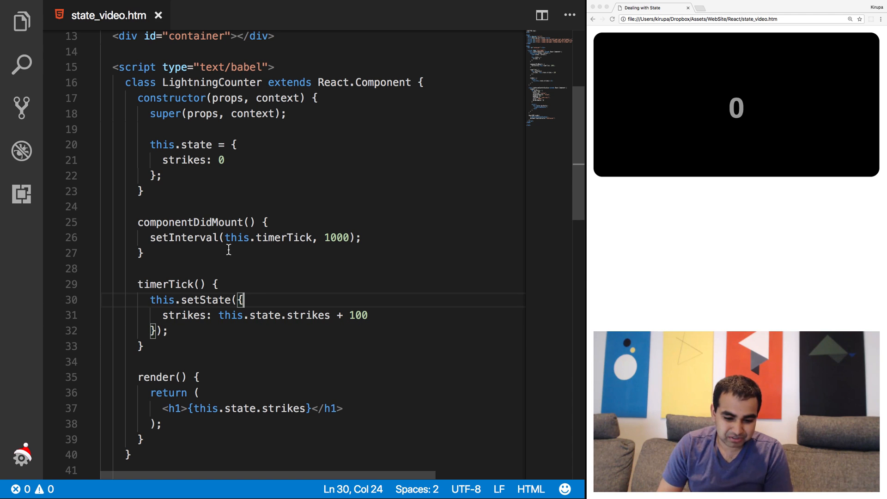
click(151, 237)
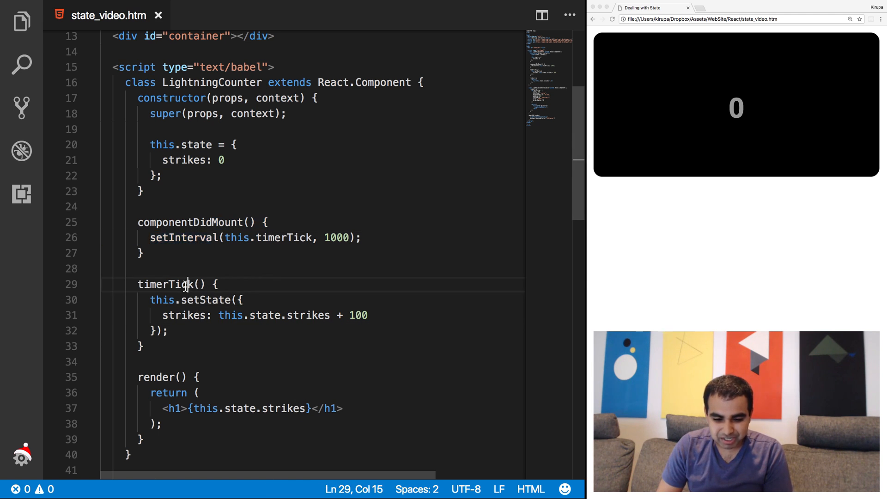
mouse_move(640, 229)
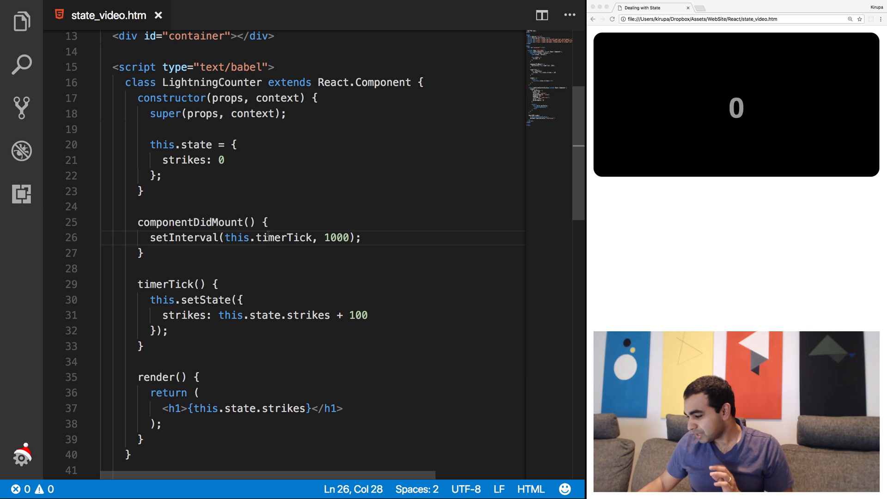
click(231, 316)
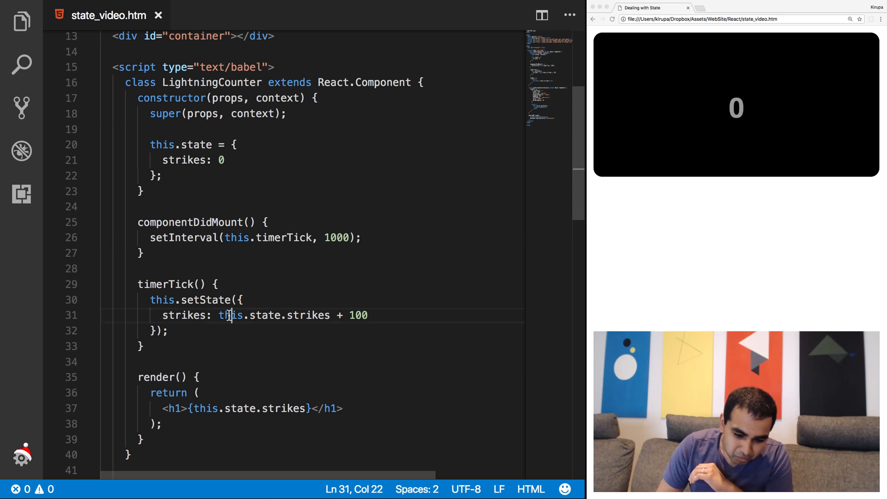
double_click(230, 315)
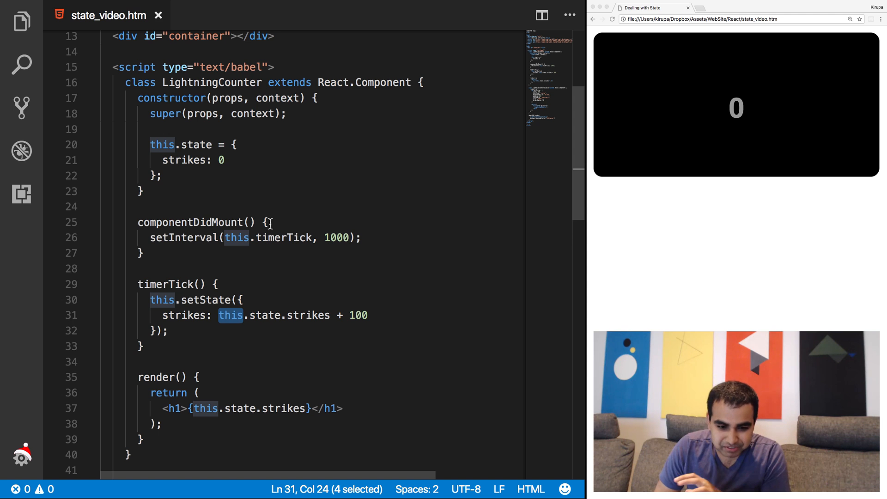
click(237, 237)
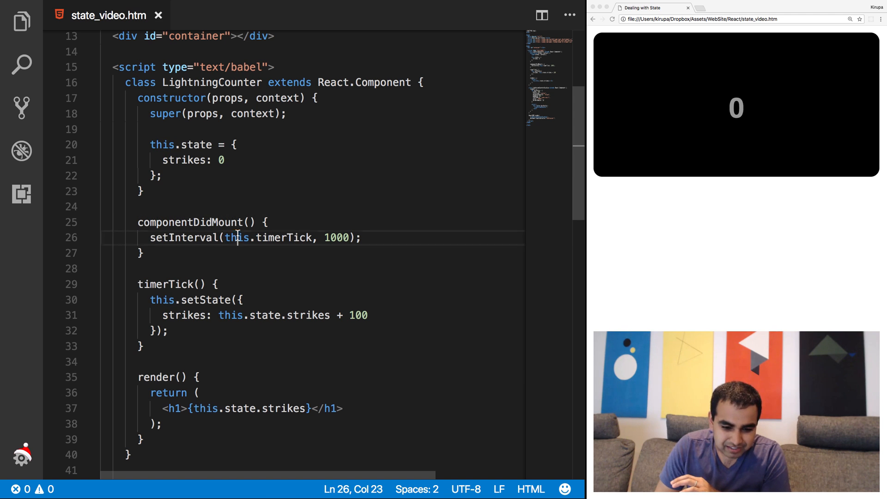
double_click(236, 237)
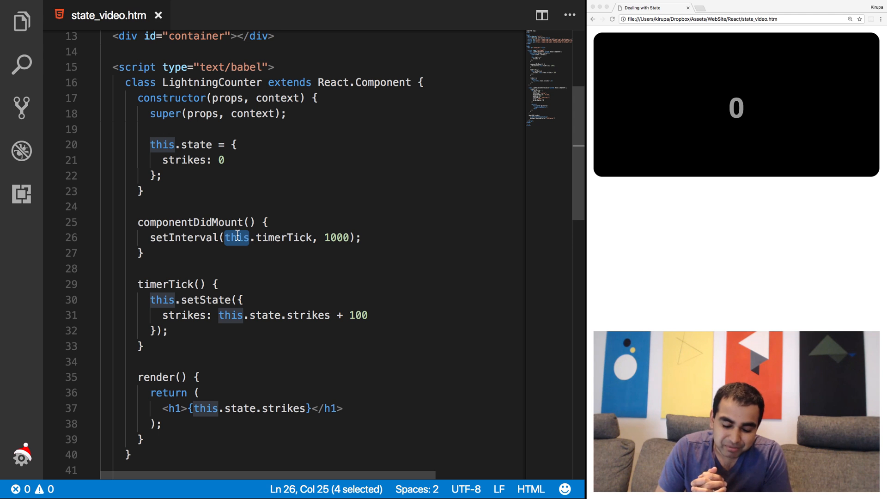
click(176, 284)
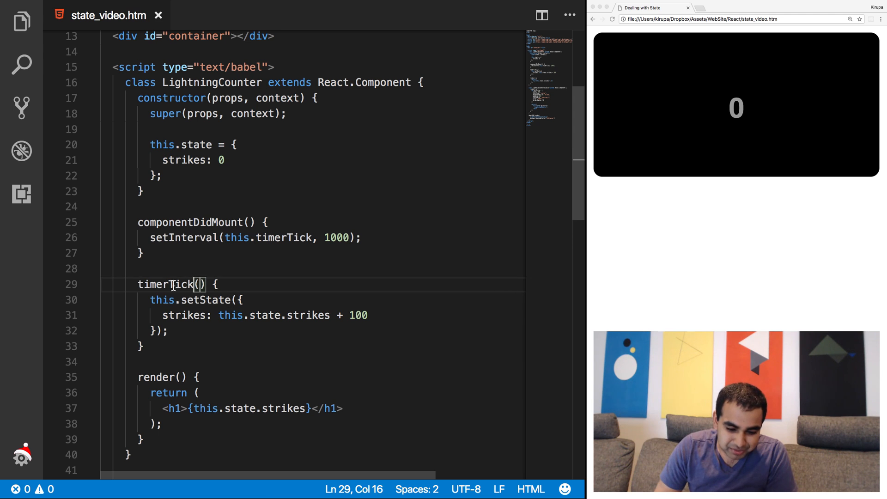
double_click(166, 284)
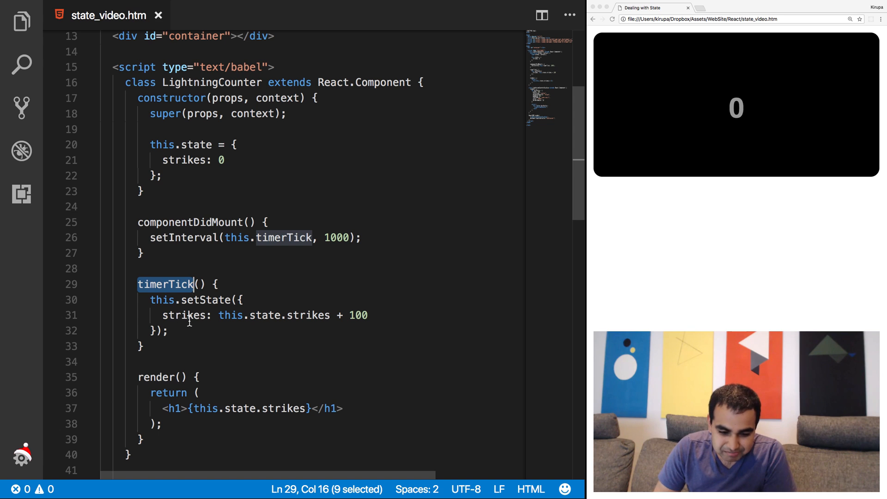
double_click(230, 315)
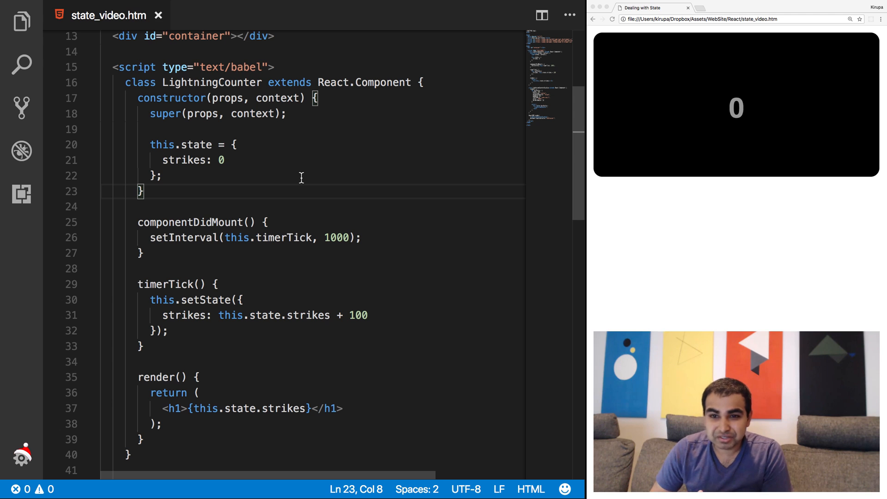
double_click(165, 284)
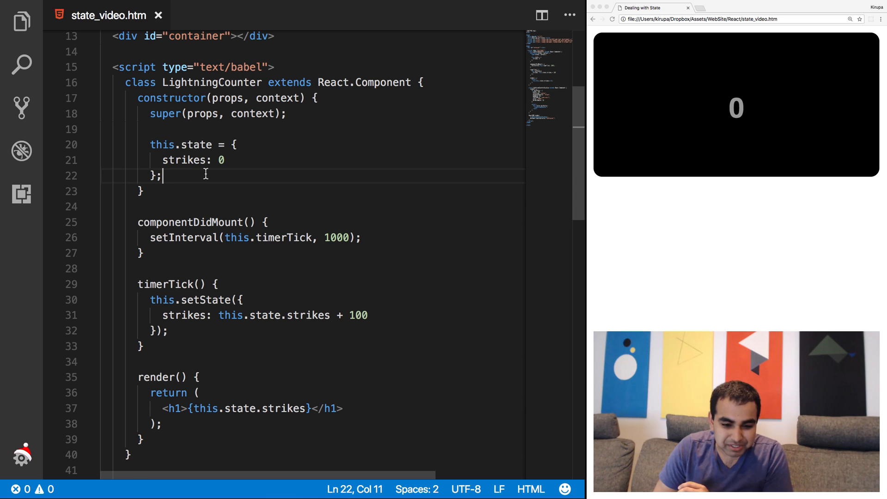
key(enter)
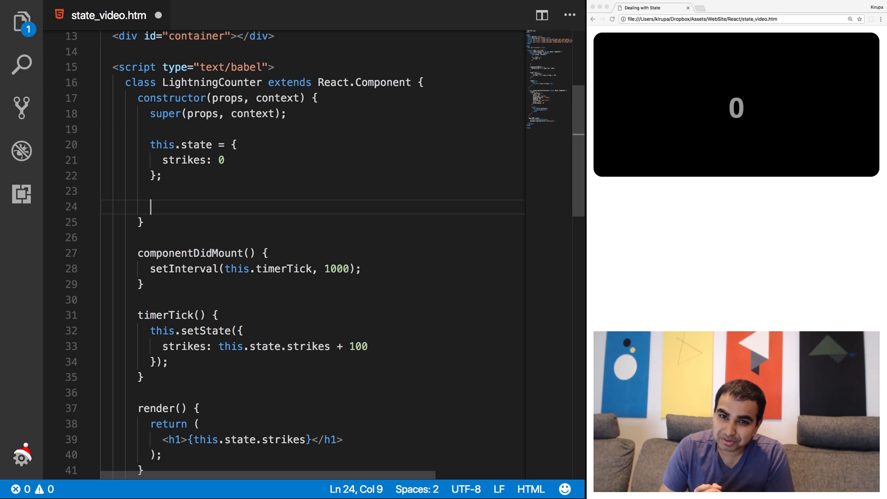
- Add this.timerTick = this.timerTick.bind(this); so the preview counts up to 800
text(this.)
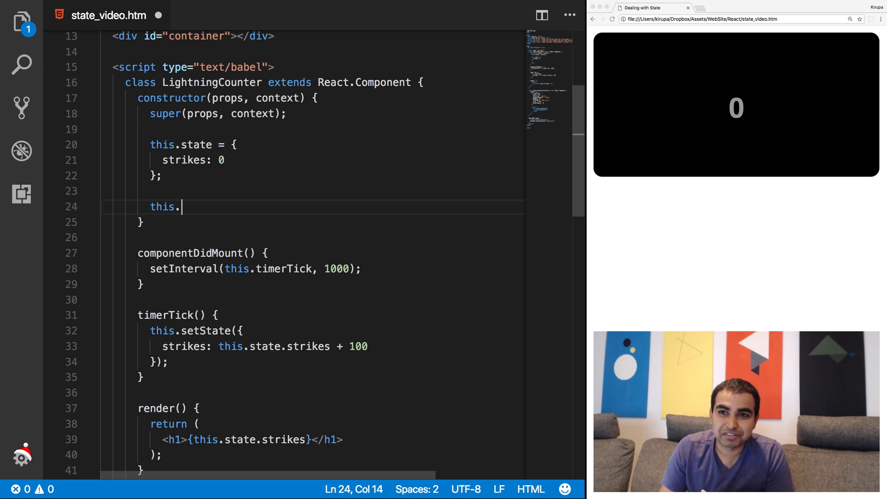
text(tim)
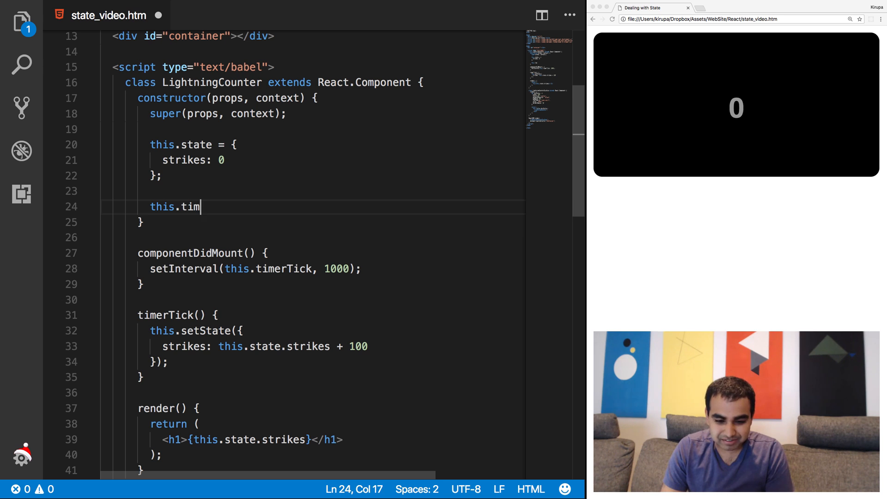
text(erTick = th)
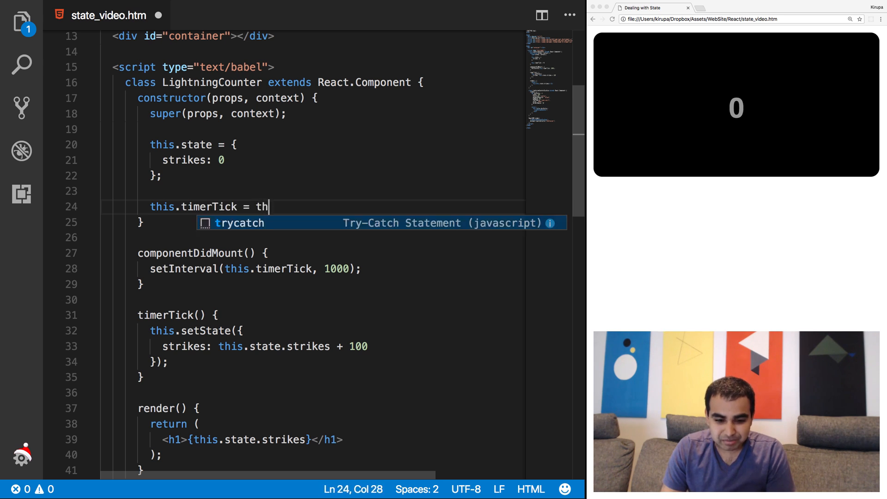
text(is.timerTick)
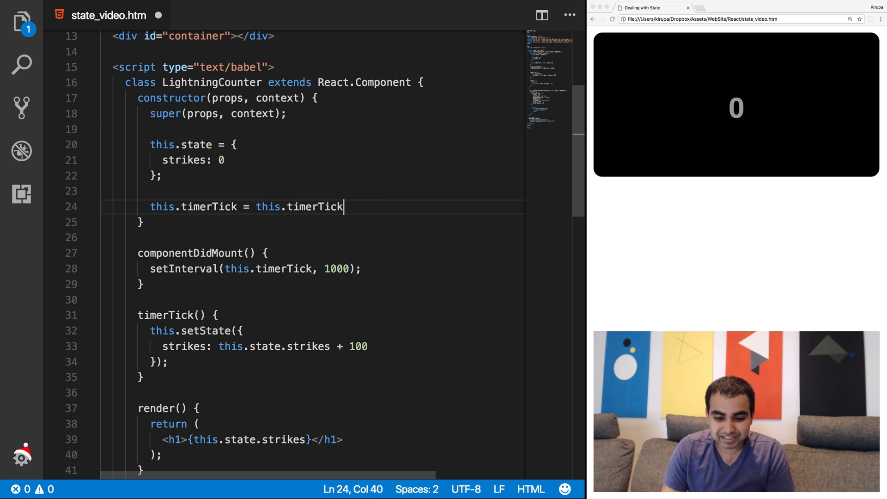
text(.bind(this))
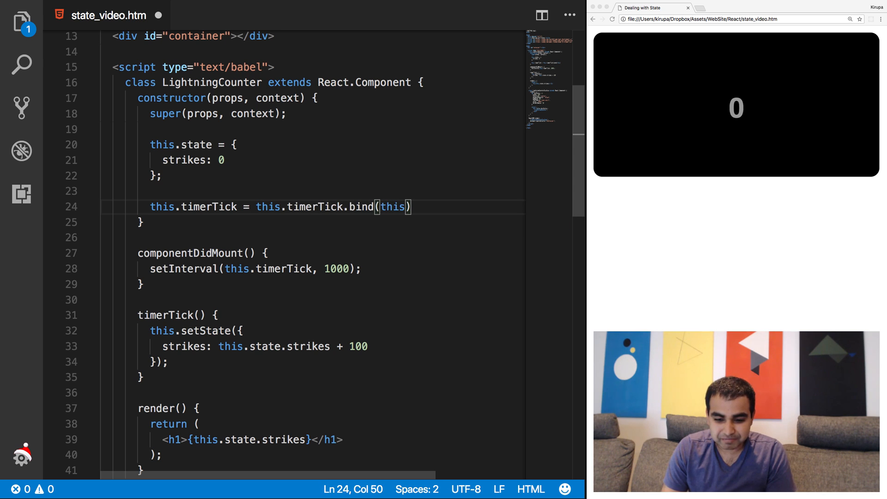
text(;)
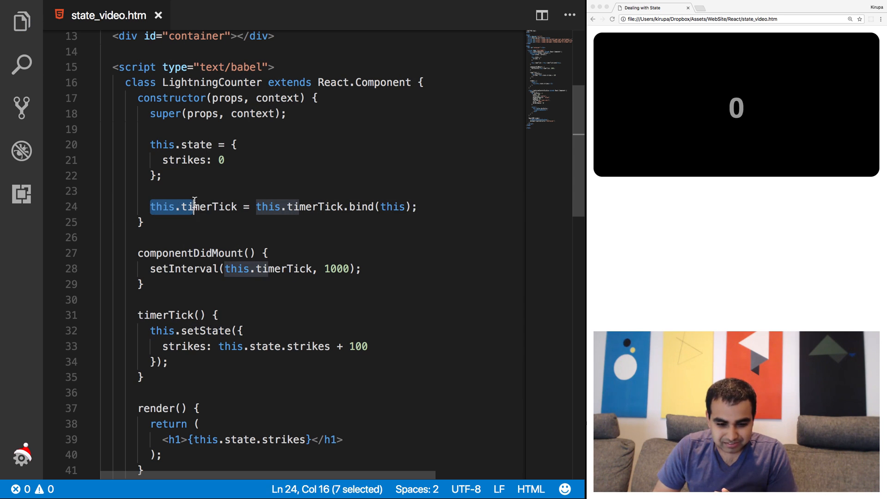
drag(190, 207, 232, 206)
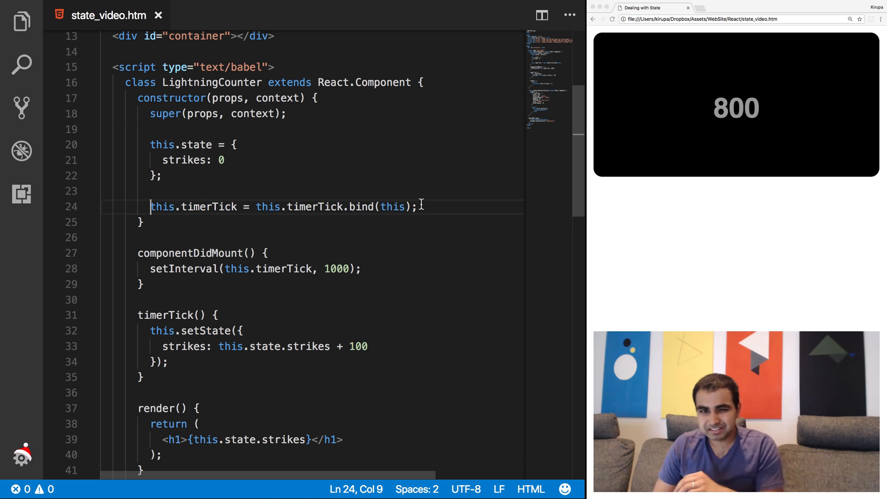
- Watch the preview count climb by 100 each second, then scroll to LightningCounterDisplay
drag(150, 207, 418, 206)
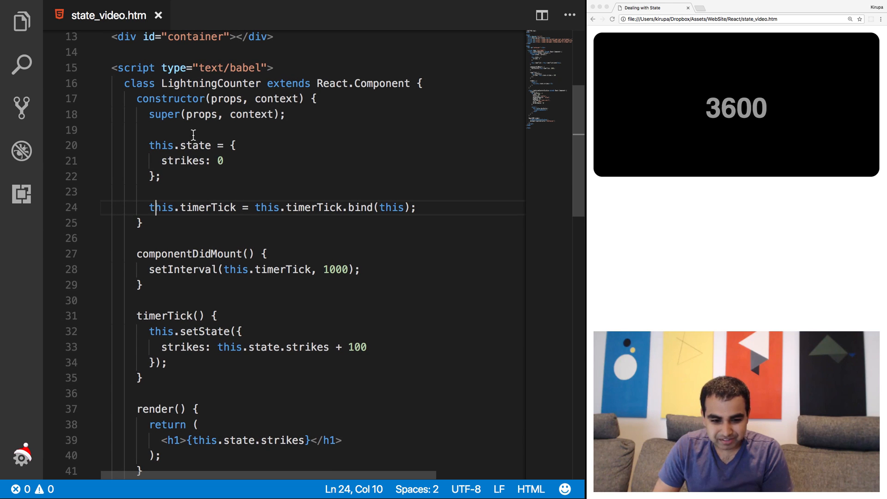
scroll(down, 3)
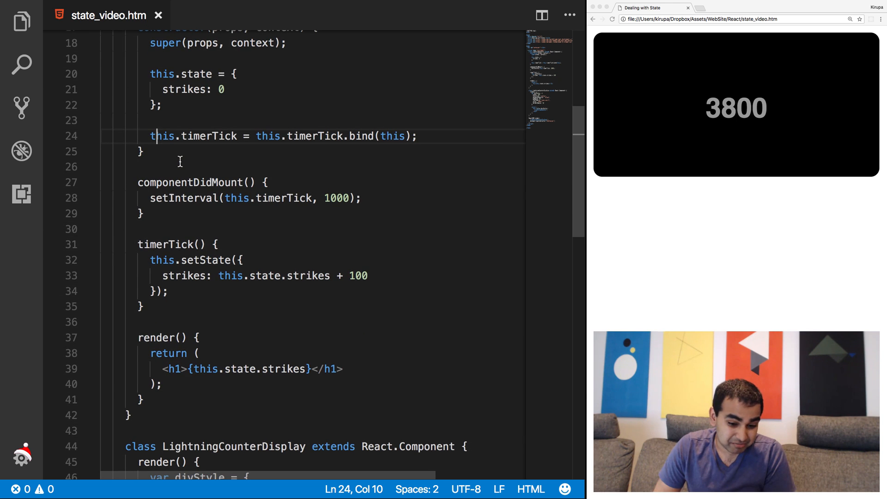